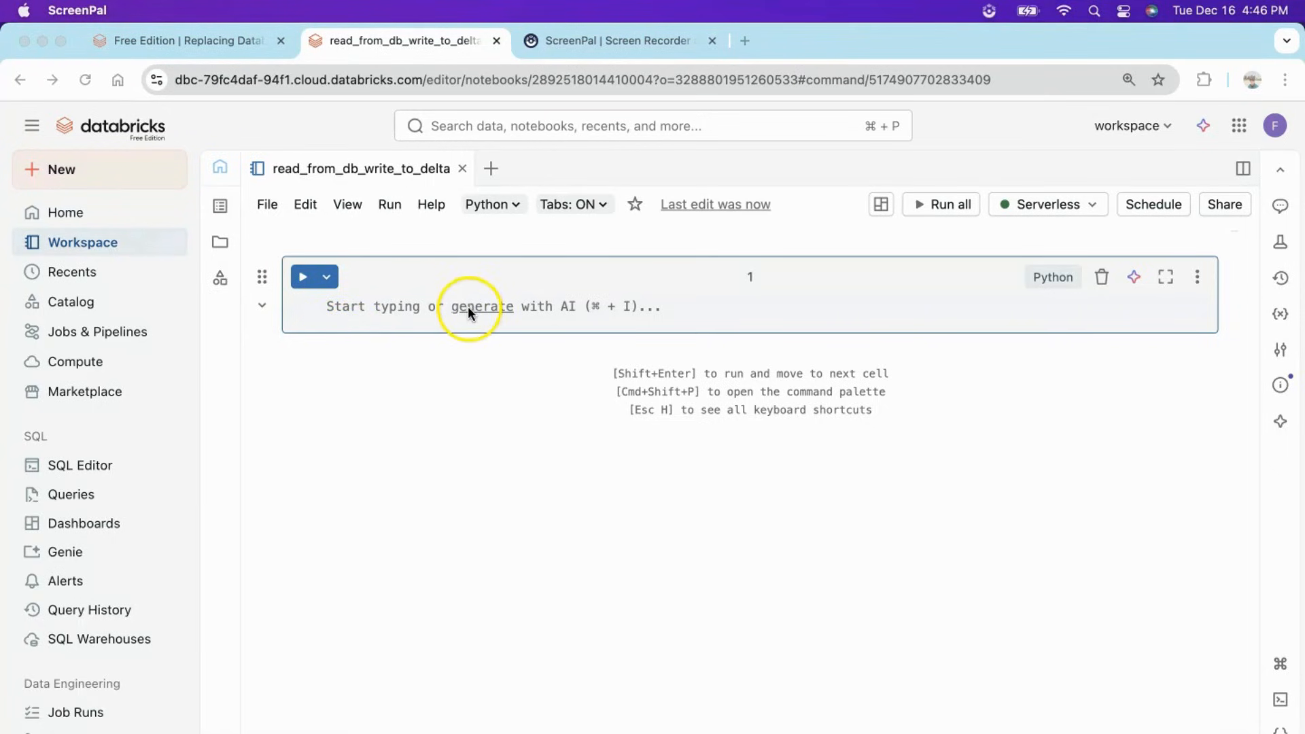
Ask the AI assistant 'can you give me a popular dataset from dbfs' and generate the code.
{"action": "left_click", "coordinate": [470, 306]}
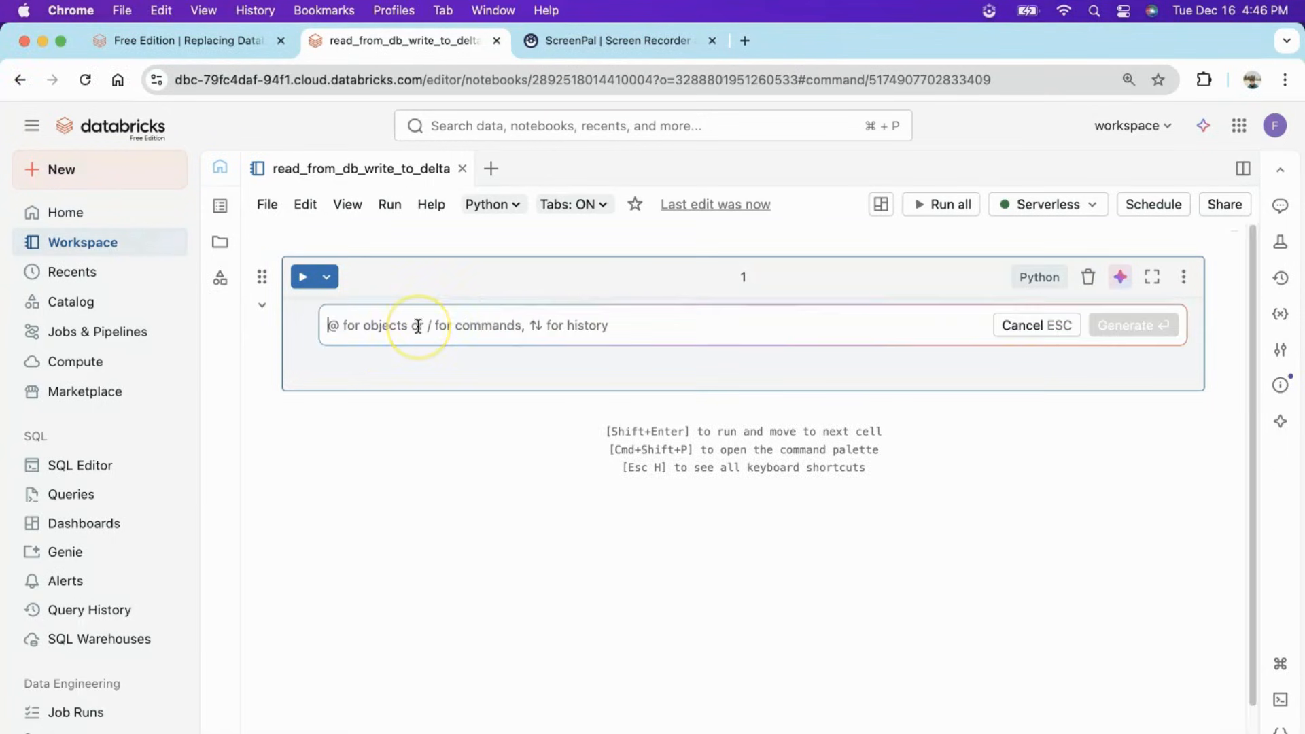
{"action": "type", "text": "can you give"}
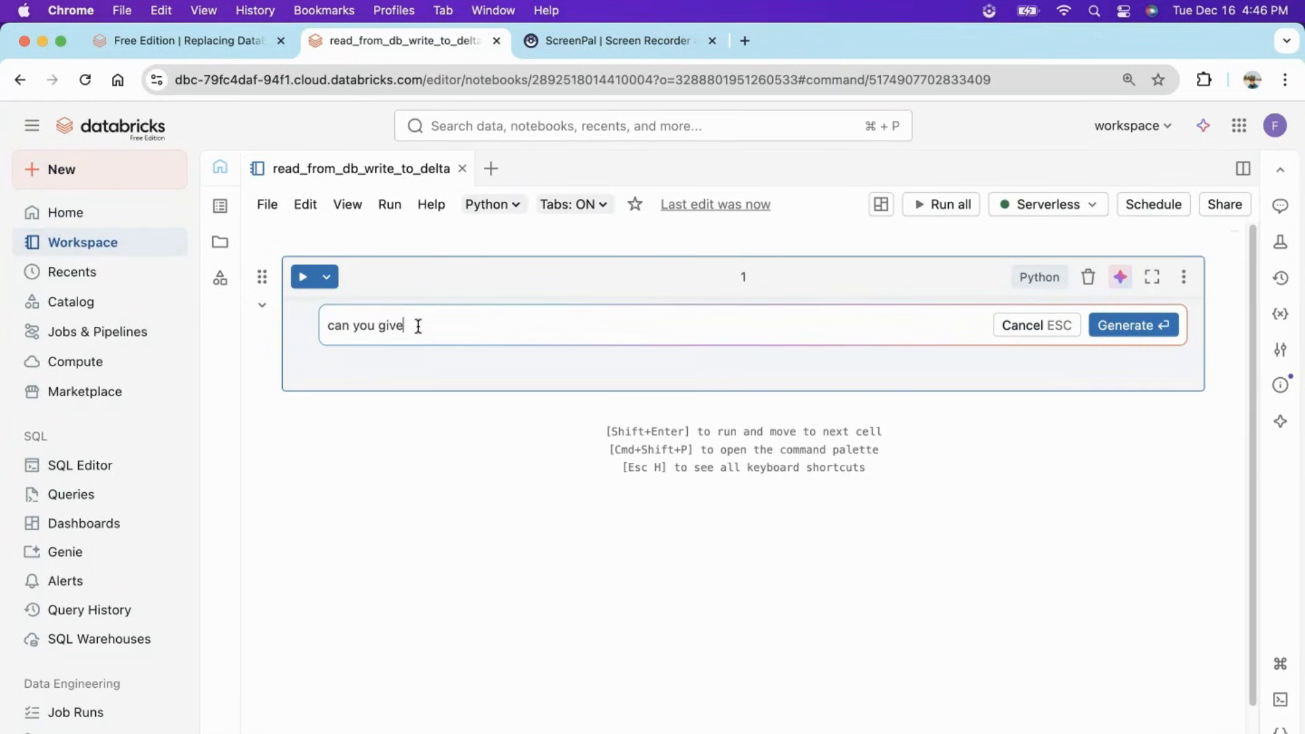
{"action": "type", "text": "me a popu"}
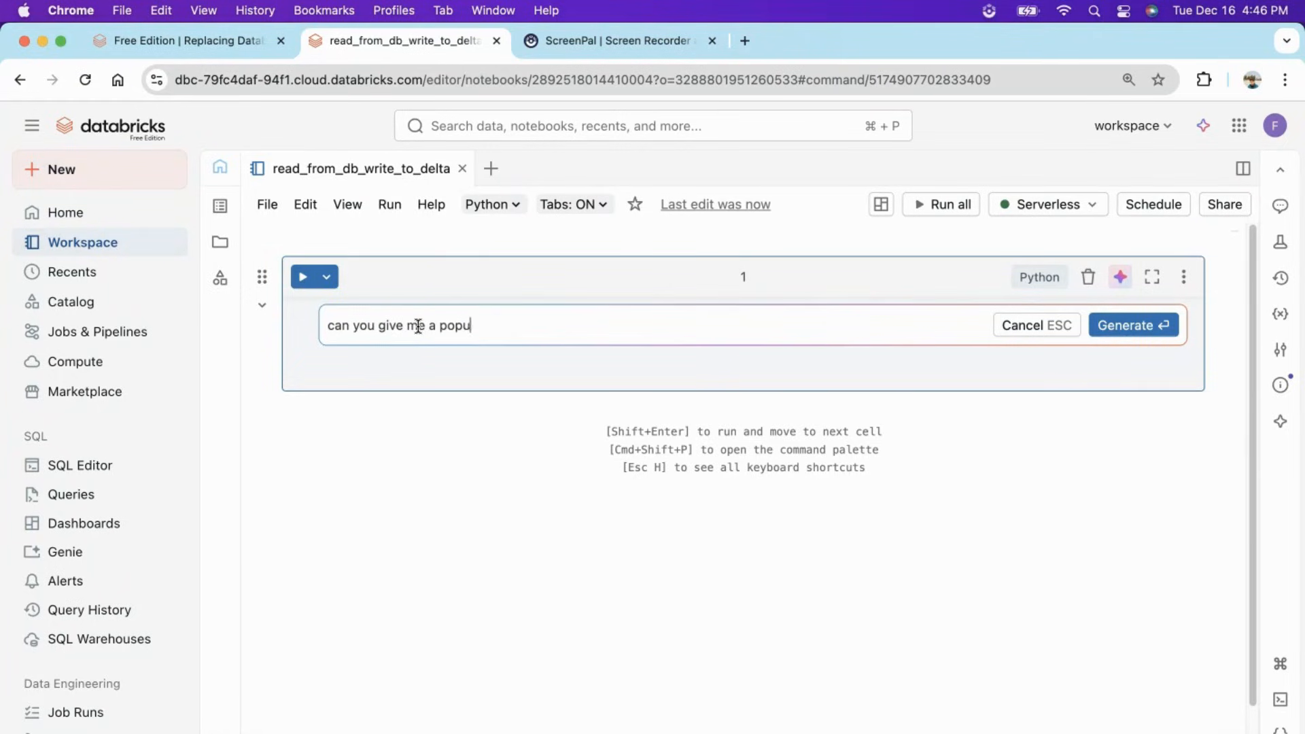
{"action": "type", "text": "lar dataset"}
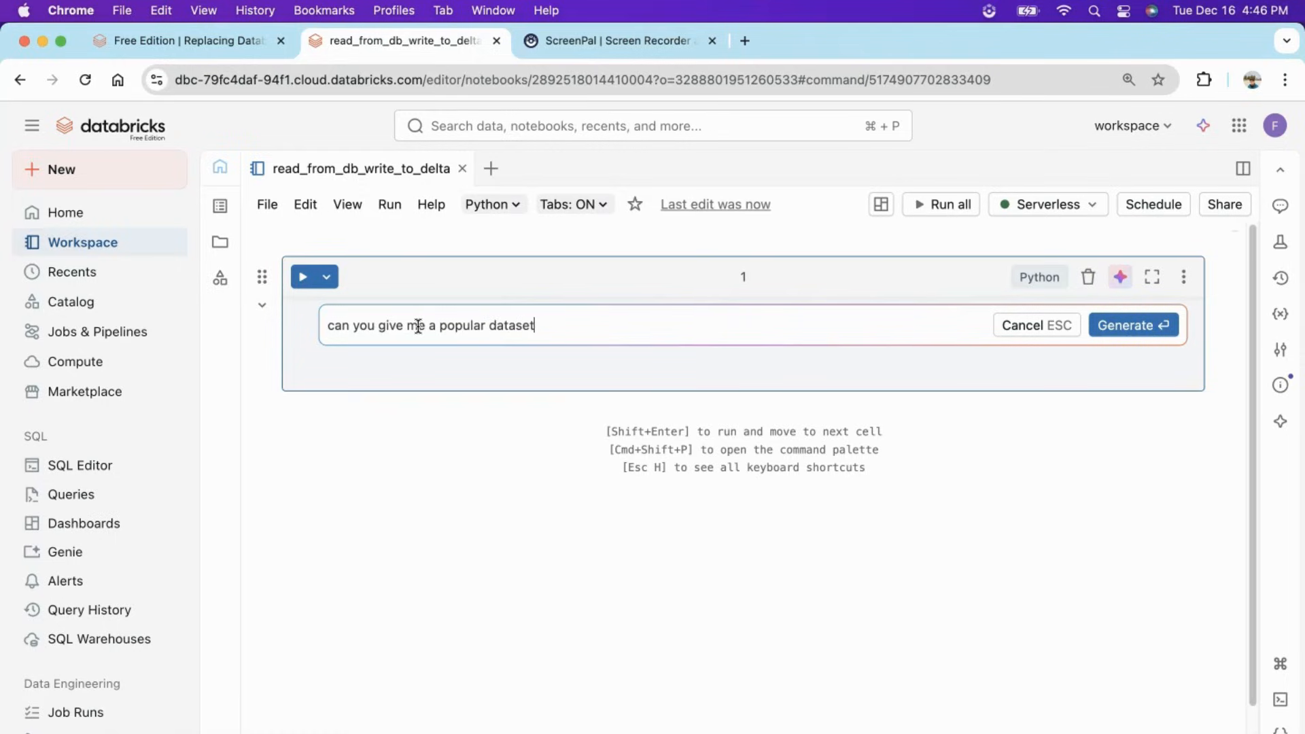
{"action": "type", "text": "from dbfs"}
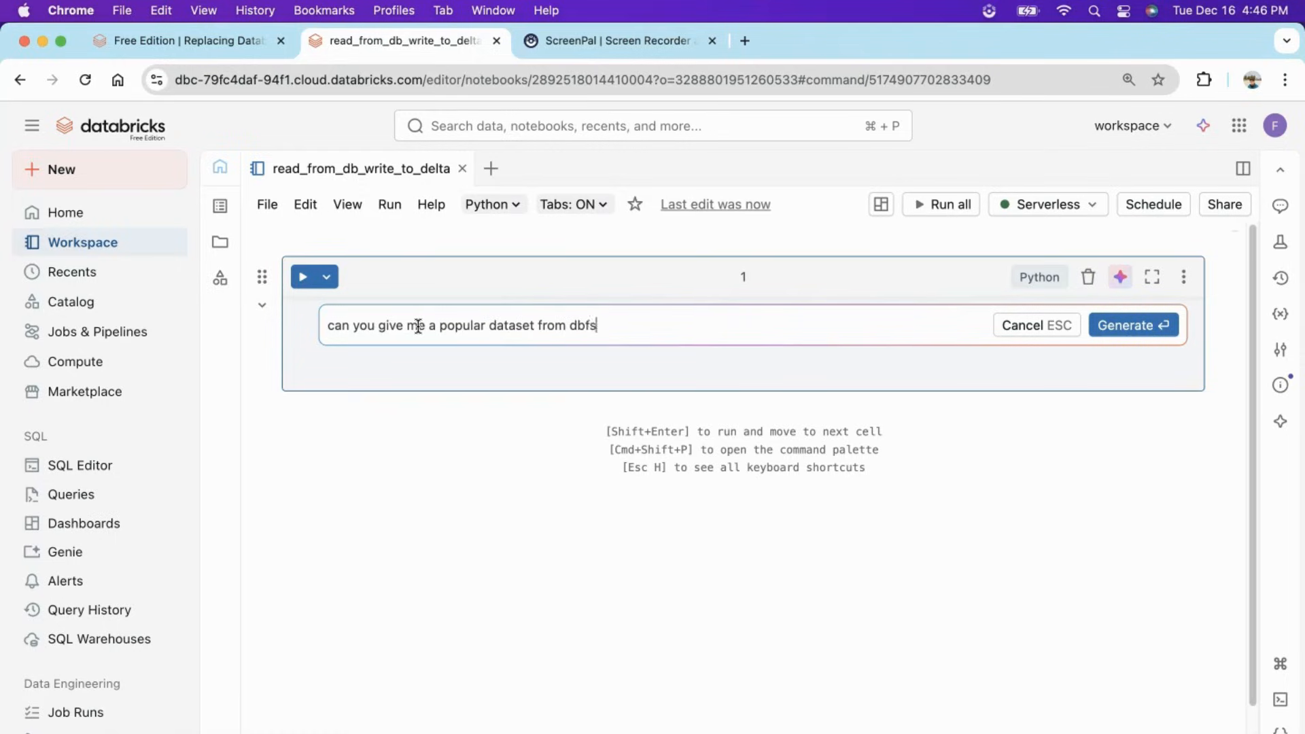
{"action": "left_click", "coordinate": [1133, 325]}
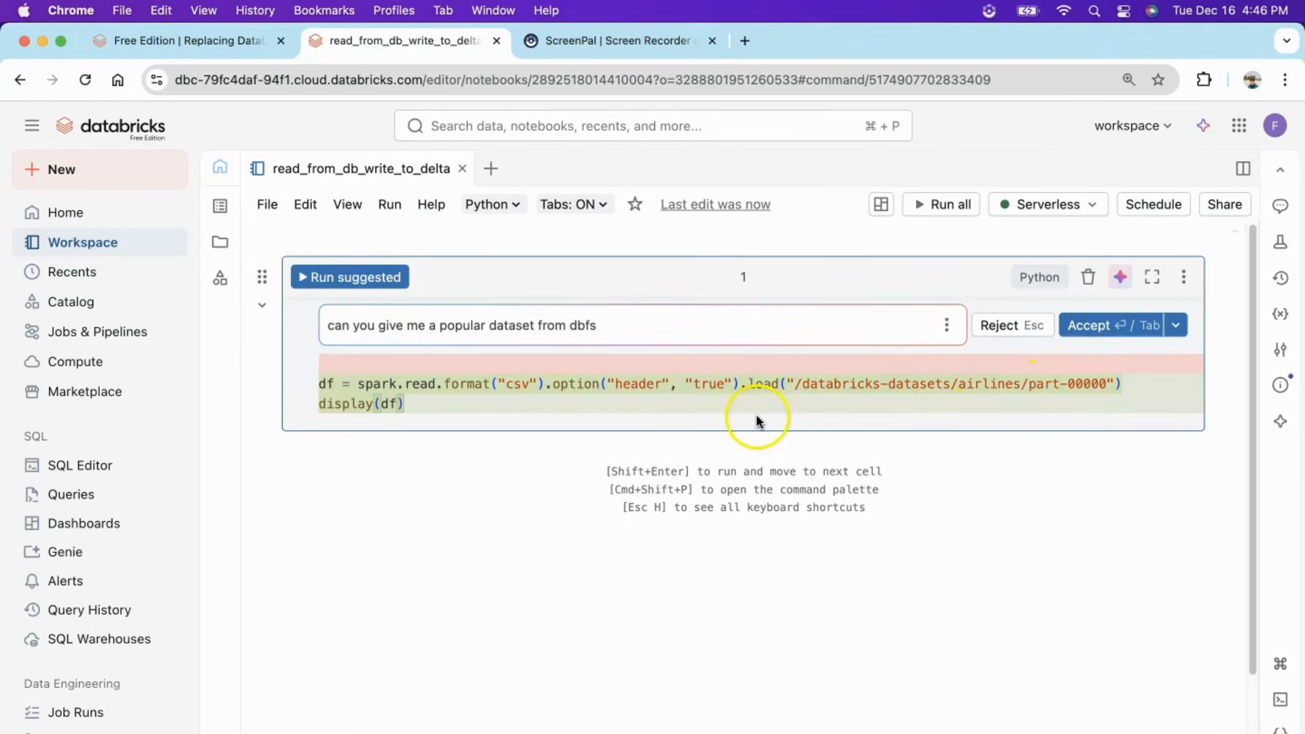
Accept the suggested airlines CSV loading code and run it to display the flight rows.
{"action": "left_click", "coordinate": [1111, 325]}
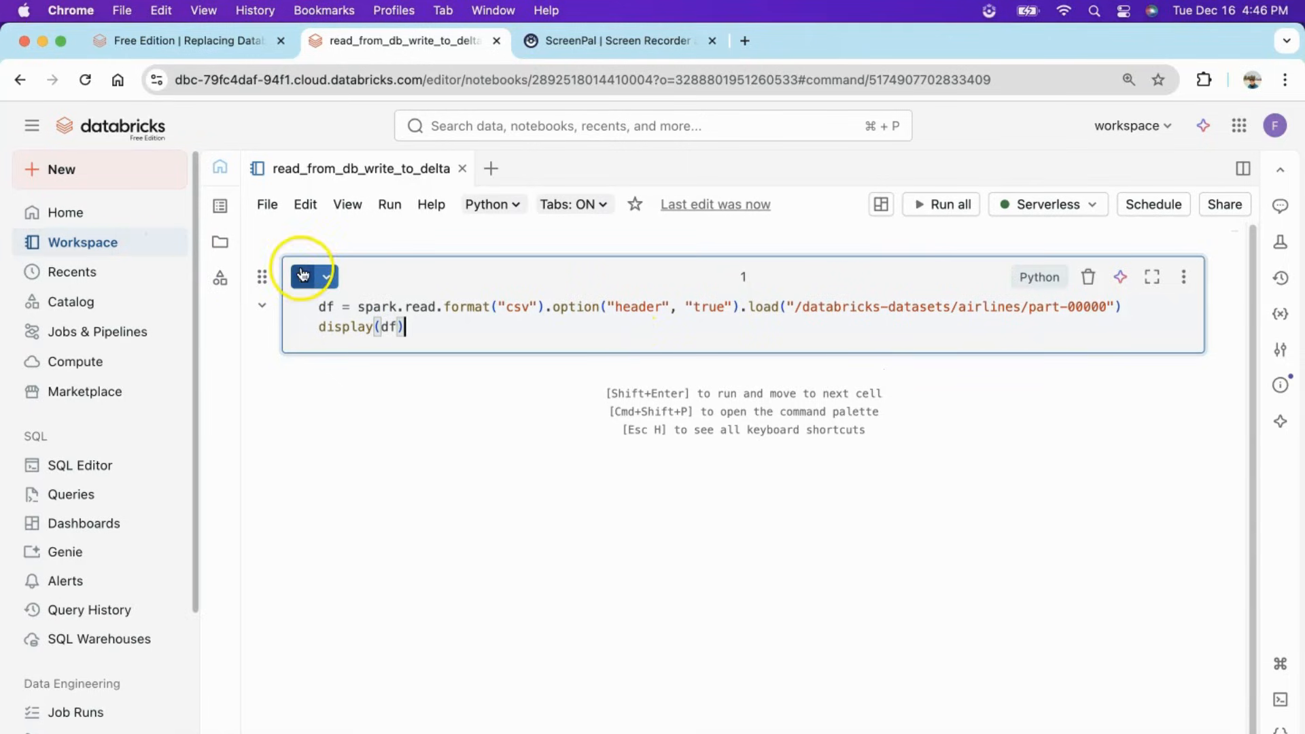
{"action": "left_click", "coordinate": [302, 276]}
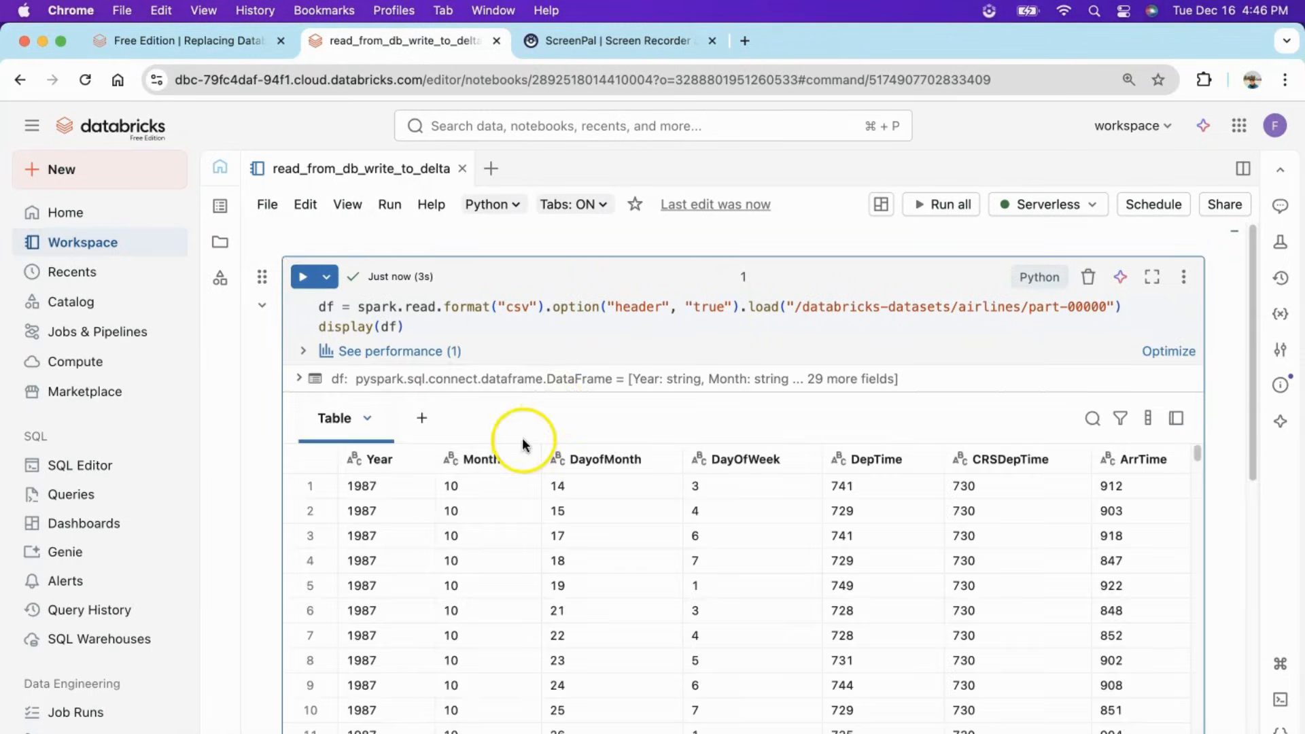
{"action": "scroll", "scroll_direction": "down", "scroll_amount": 3}
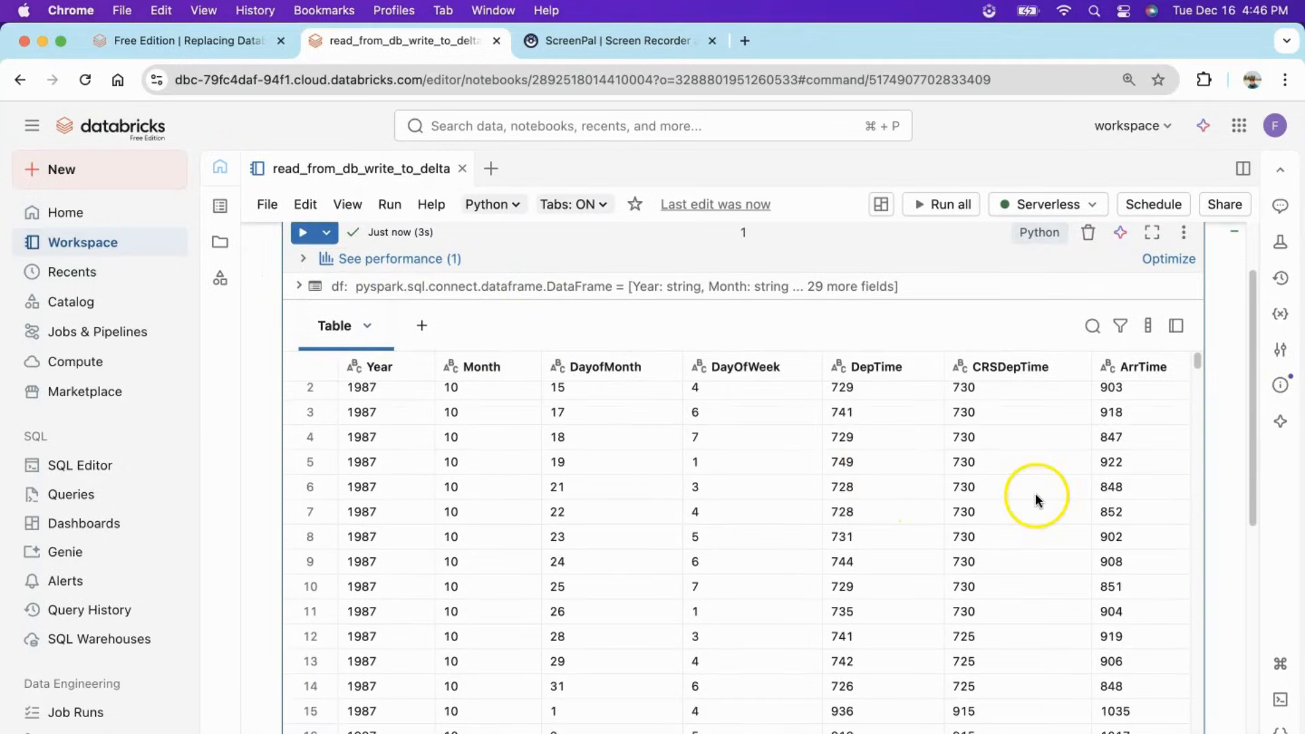
{"action": "scroll", "scroll_direction": "down", "scroll_amount": 3}
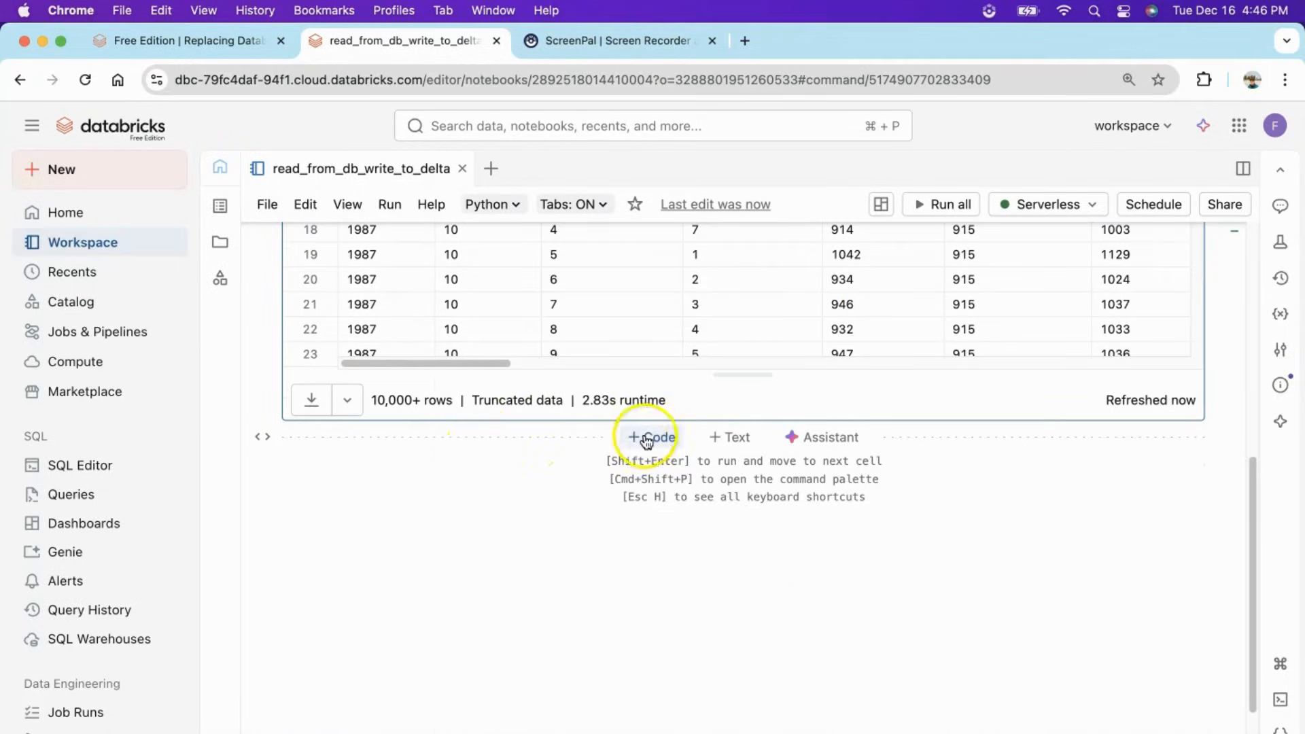
Add a cell and generate code from the prompt 'give me the schema'.
{"action": "left_click", "coordinate": [648, 436]}
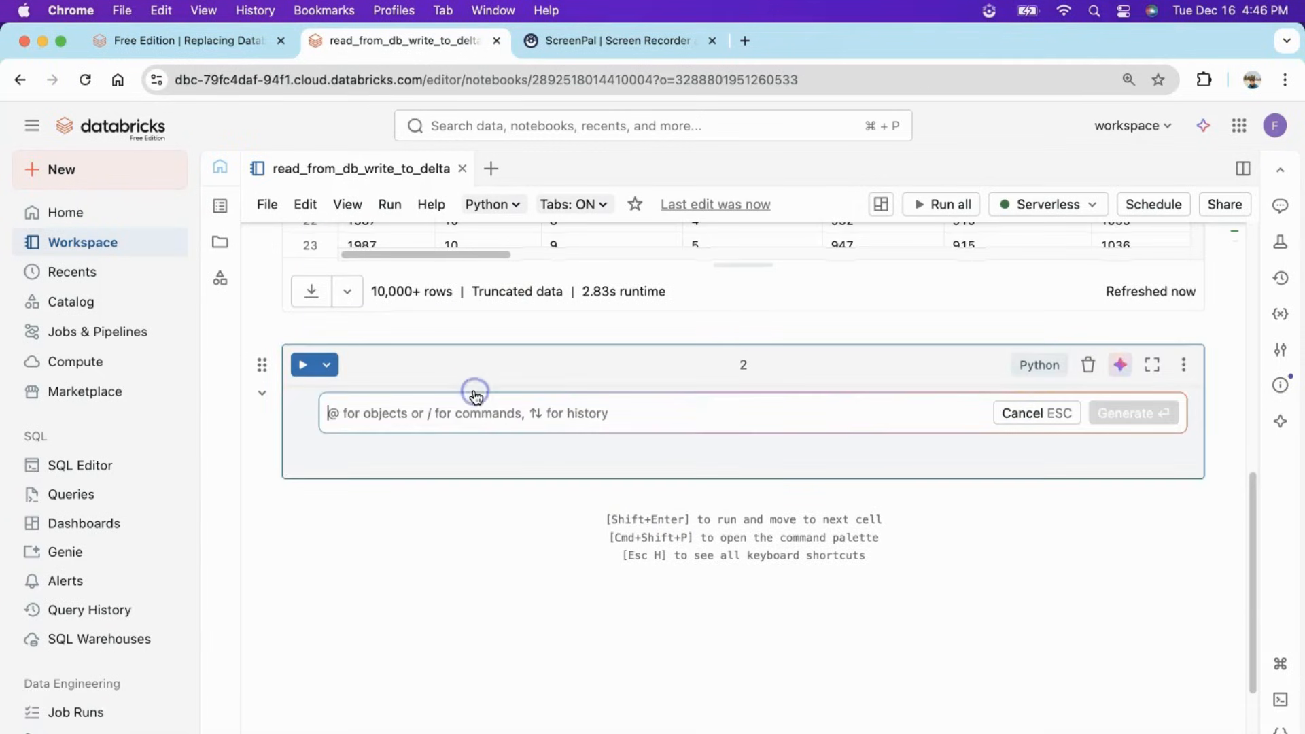
{"action": "type", "text": "give me"}
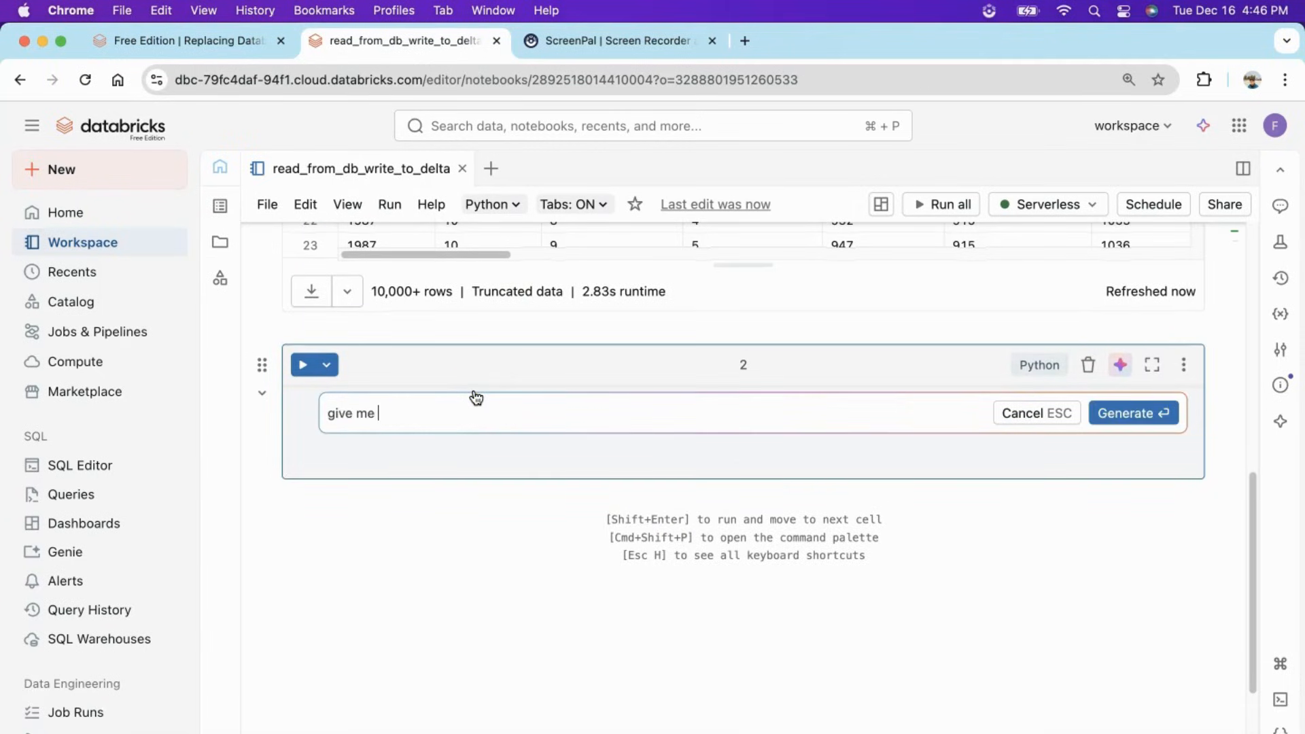
{"action": "type", "text": "the schema"}
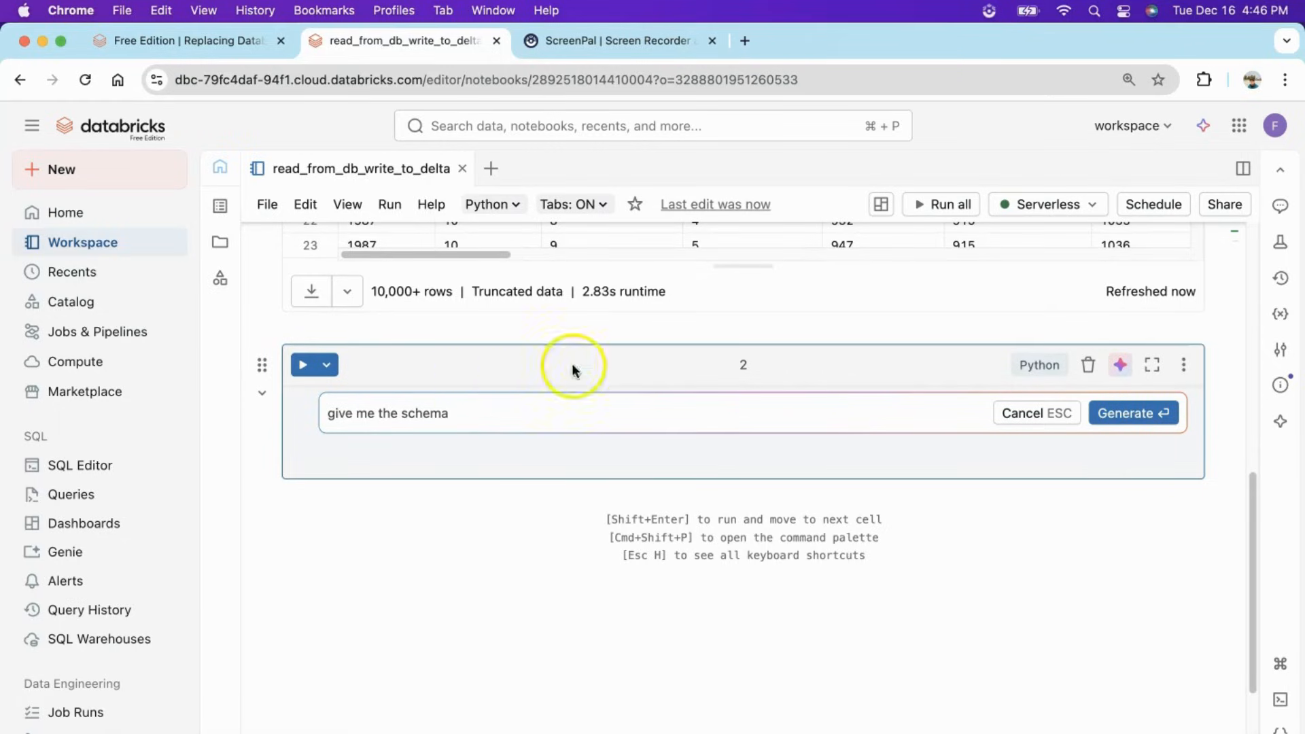
{"action": "left_click", "coordinate": [1133, 414]}
{"action": "type", "text": "g"}
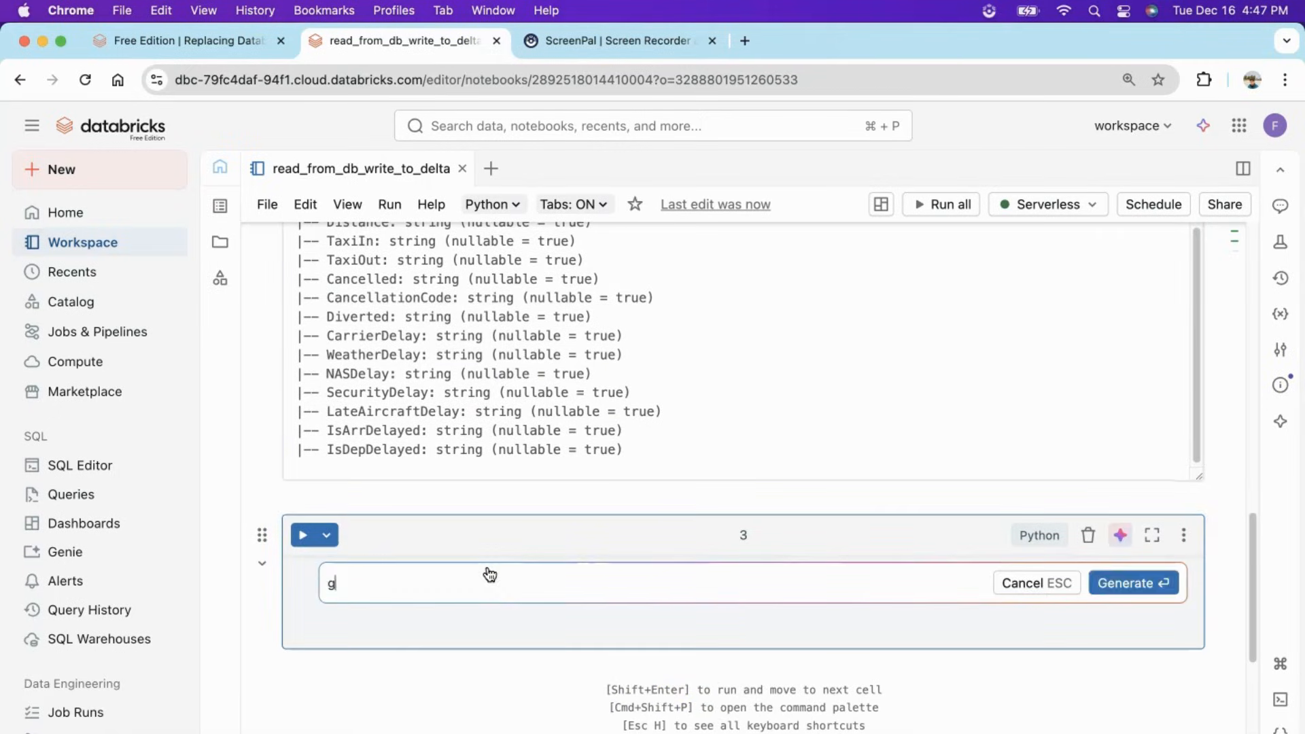
Generate and run code from 'give me the count of records', yielding 645,918 records.
{"action": "type", "text": "ive me the count of records"}
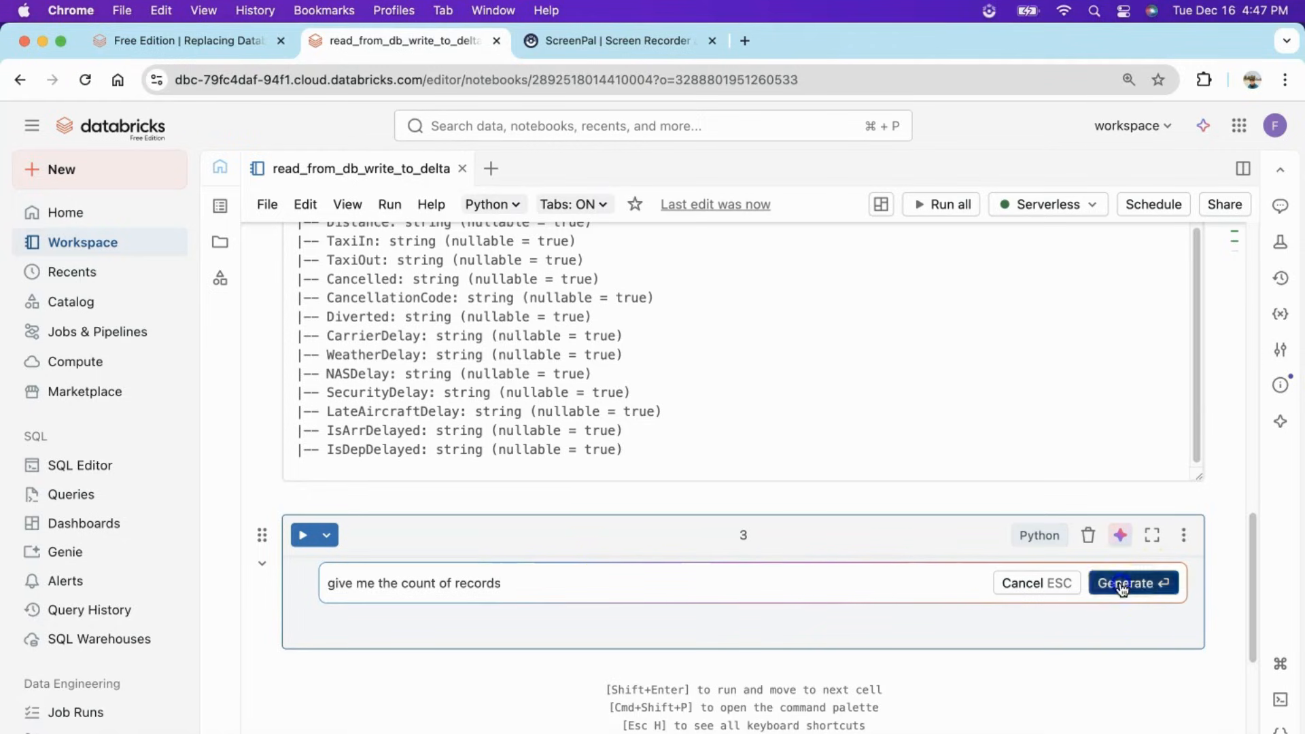
{"action": "left_click", "coordinate": [1134, 583]}
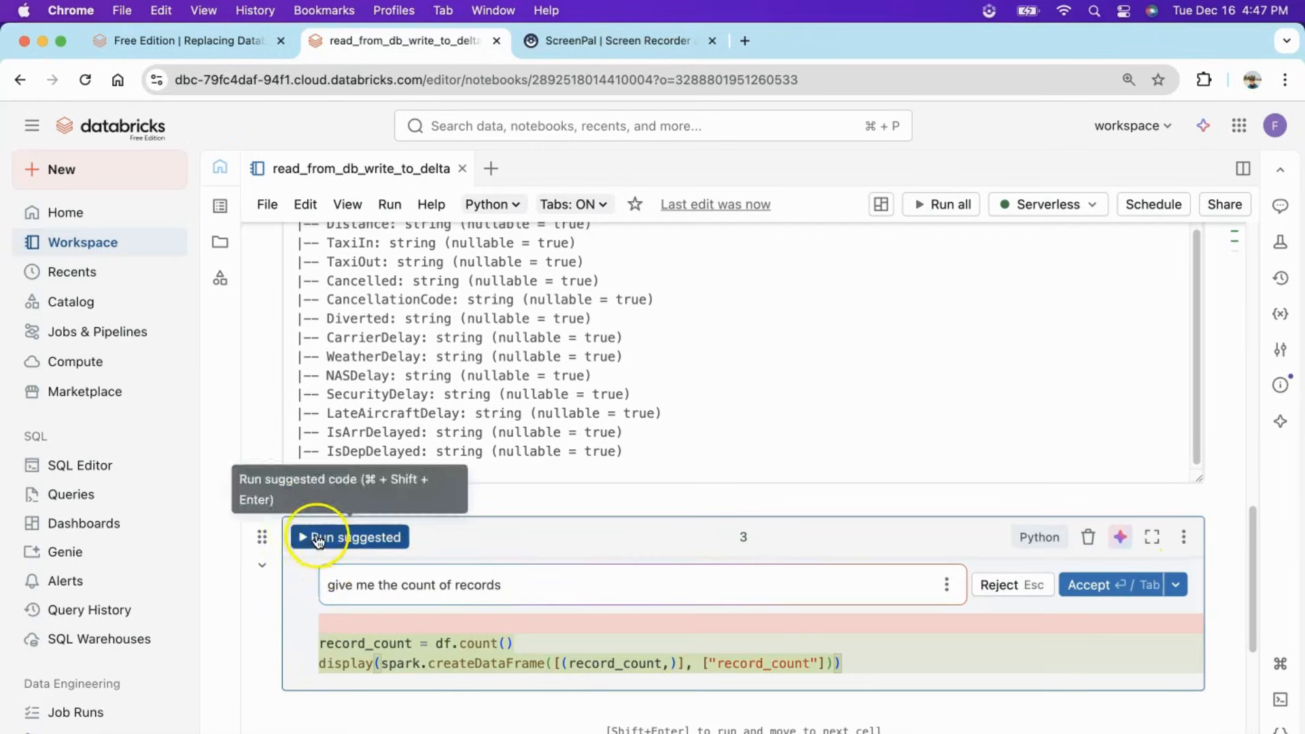
{"action": "left_click", "coordinate": [348, 537]}
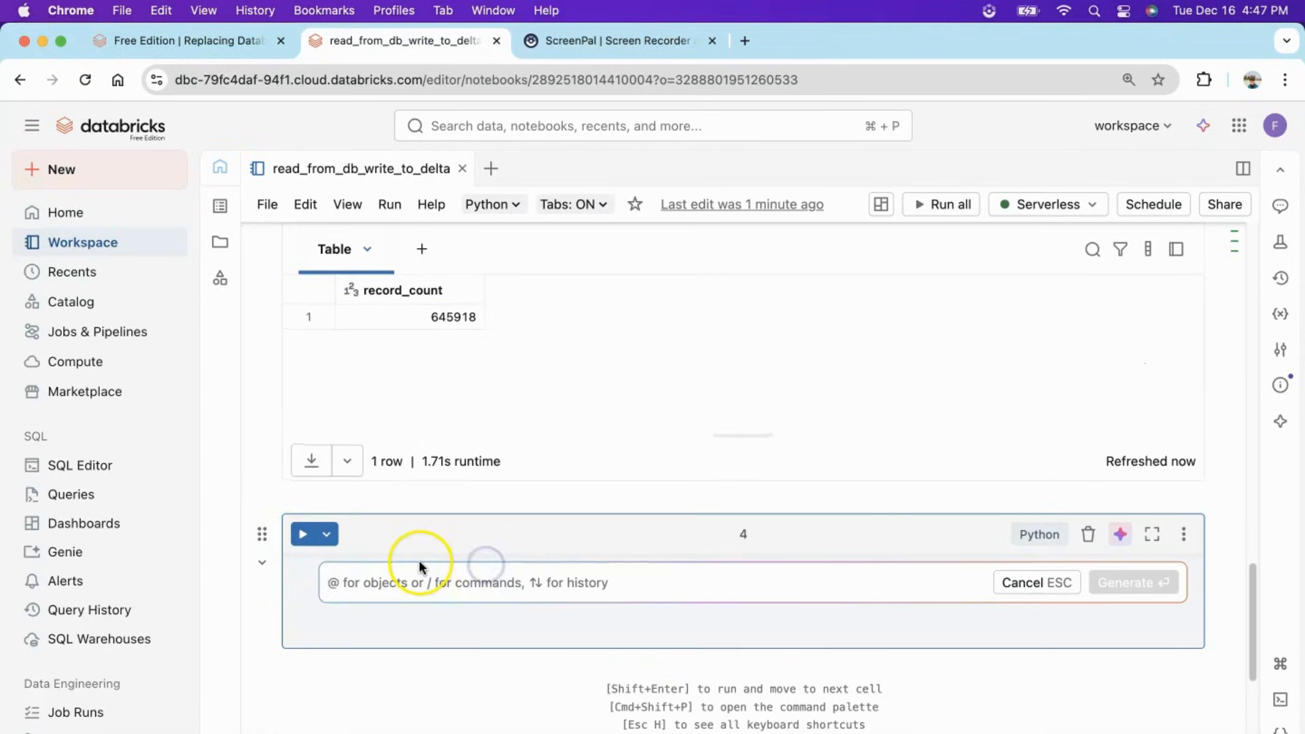
Generate and run code answering 'How many cancellations in 1987?', giving 5,166, then add a cell.
{"action": "type", "text": "How many"}
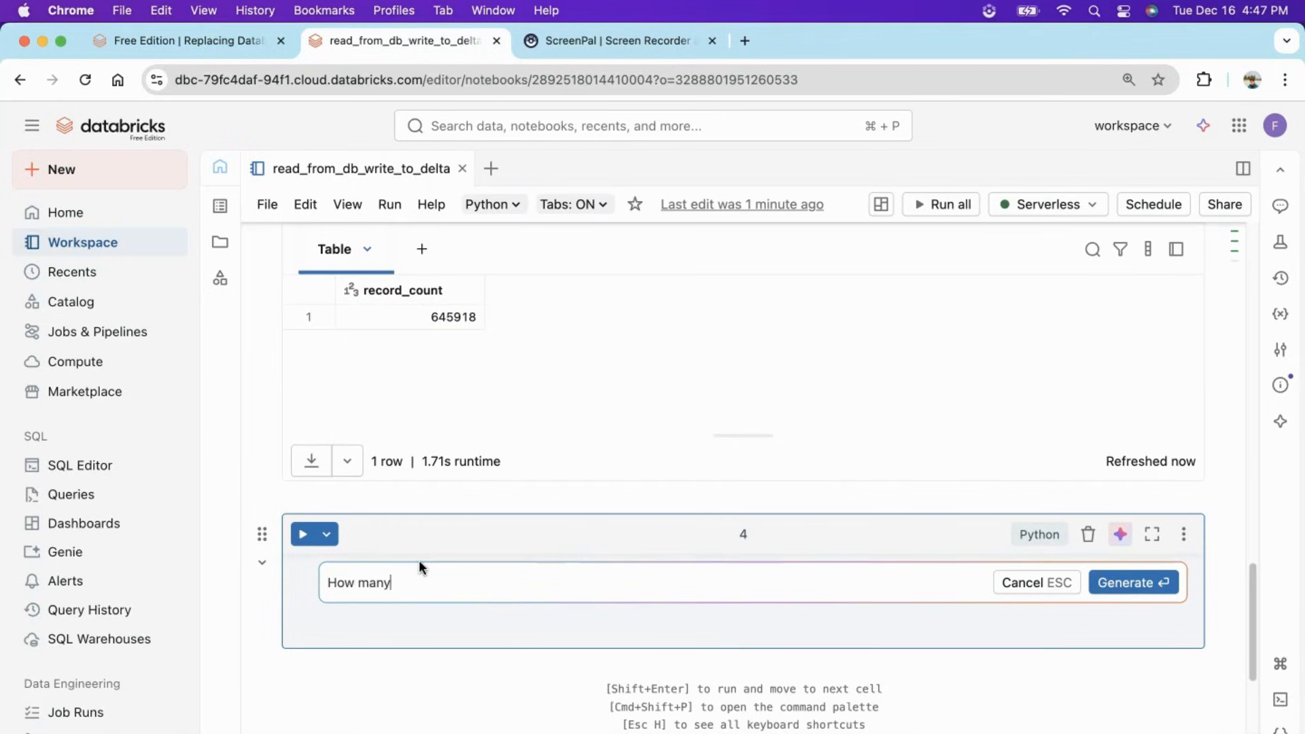
{"action": "type", "text": "cancell"}
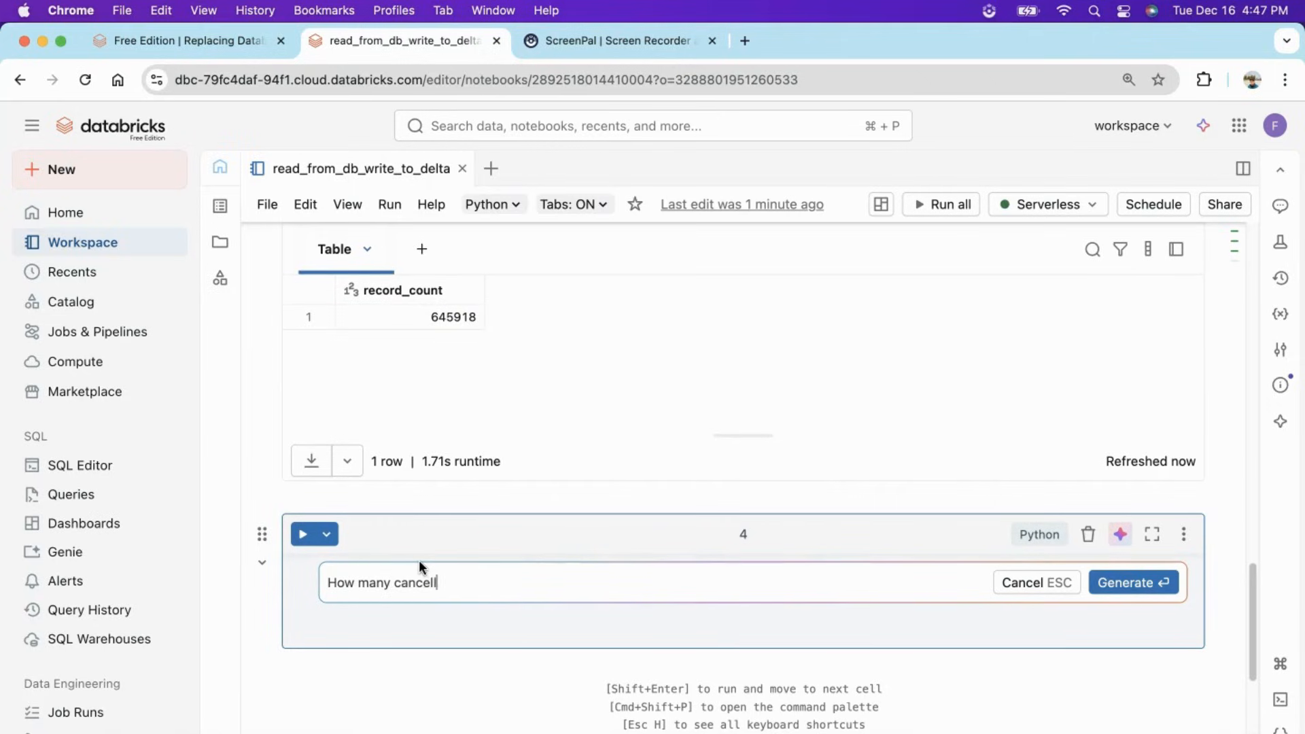
{"action": "type", "text": "ations in 1987?"}
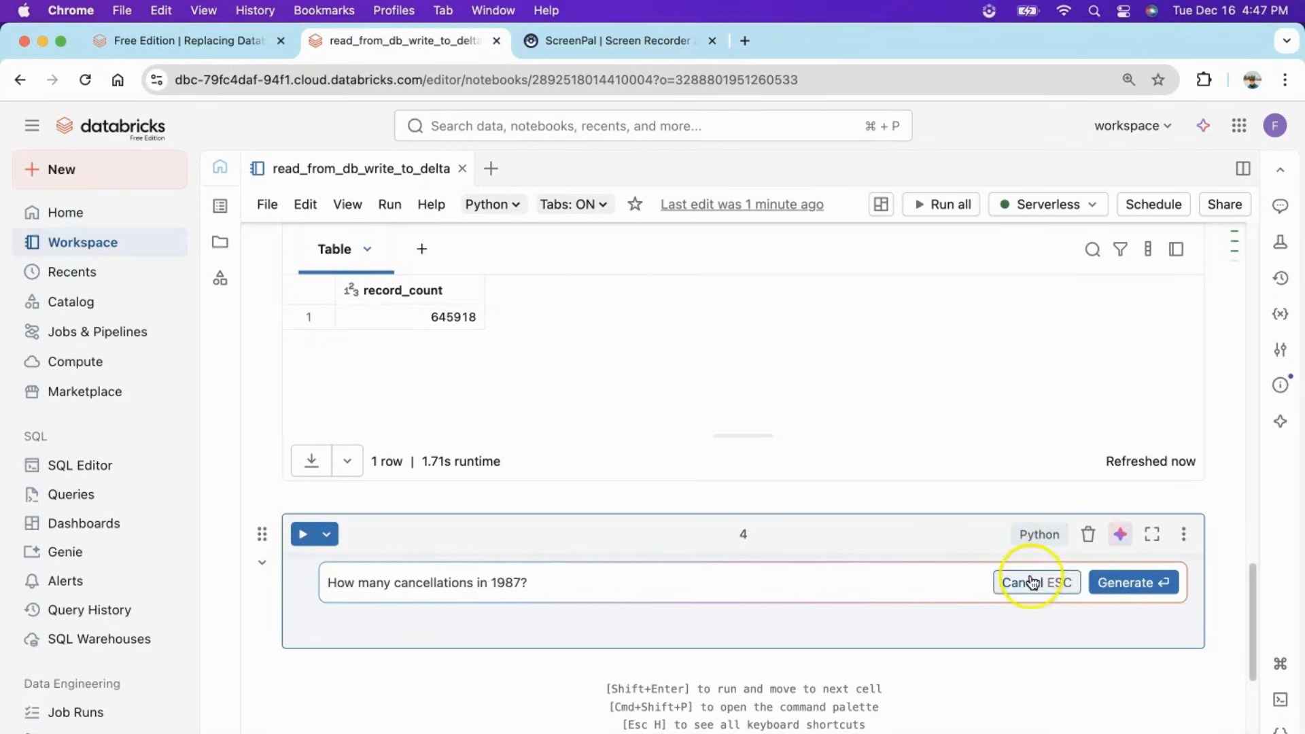
{"action": "left_click", "coordinate": [1133, 582]}
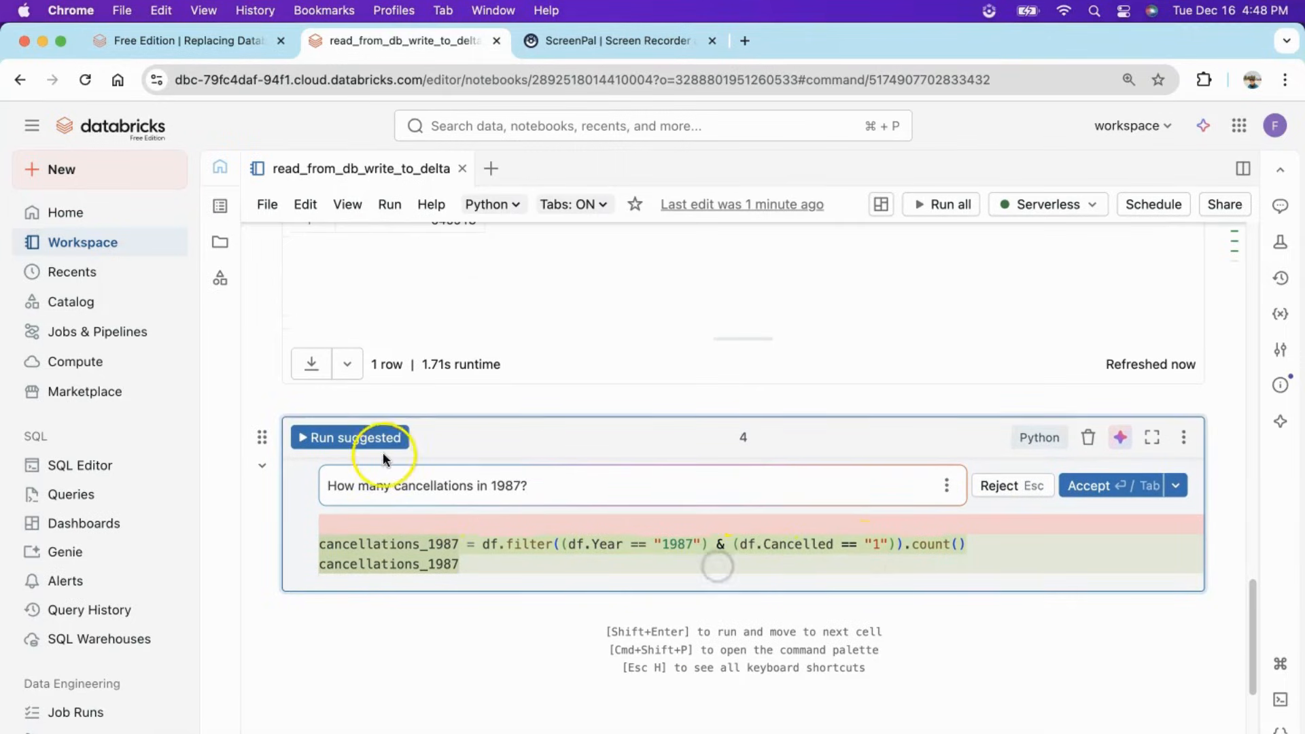
{"action": "left_click", "coordinate": [349, 437]}
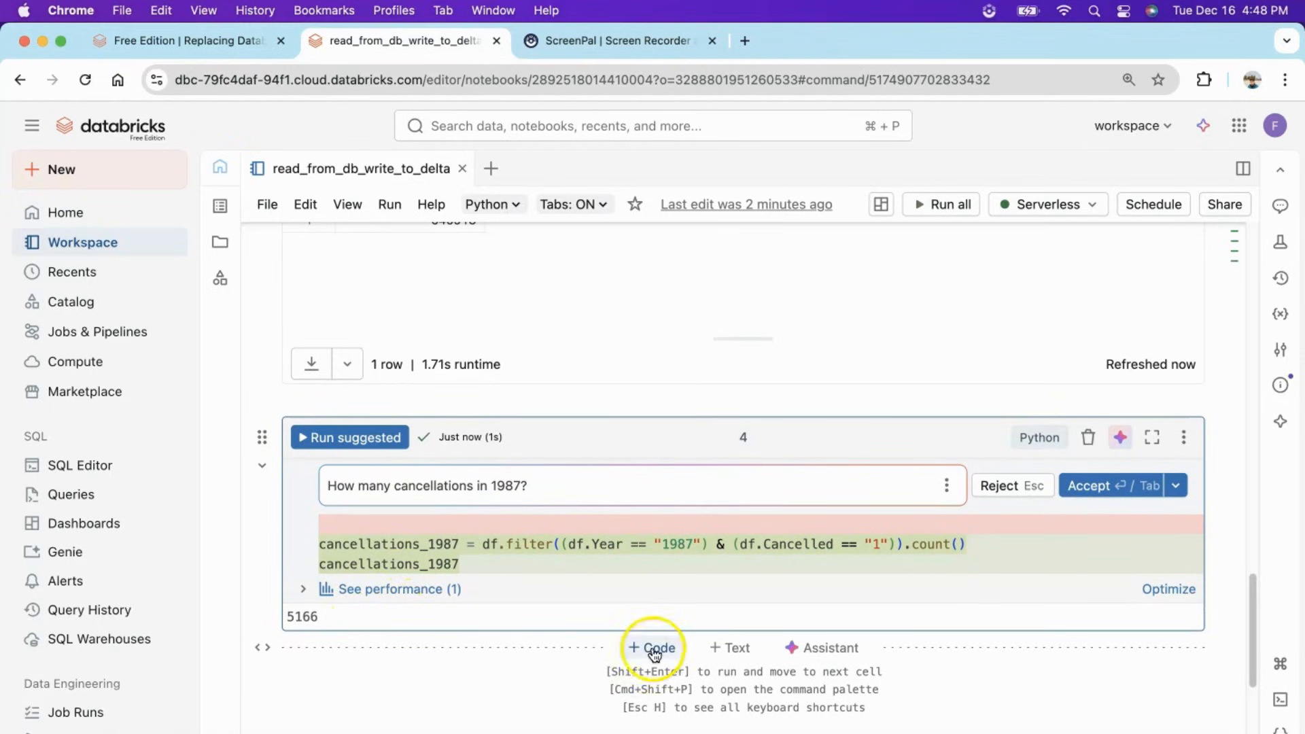
{"action": "left_click", "coordinate": [651, 647]}
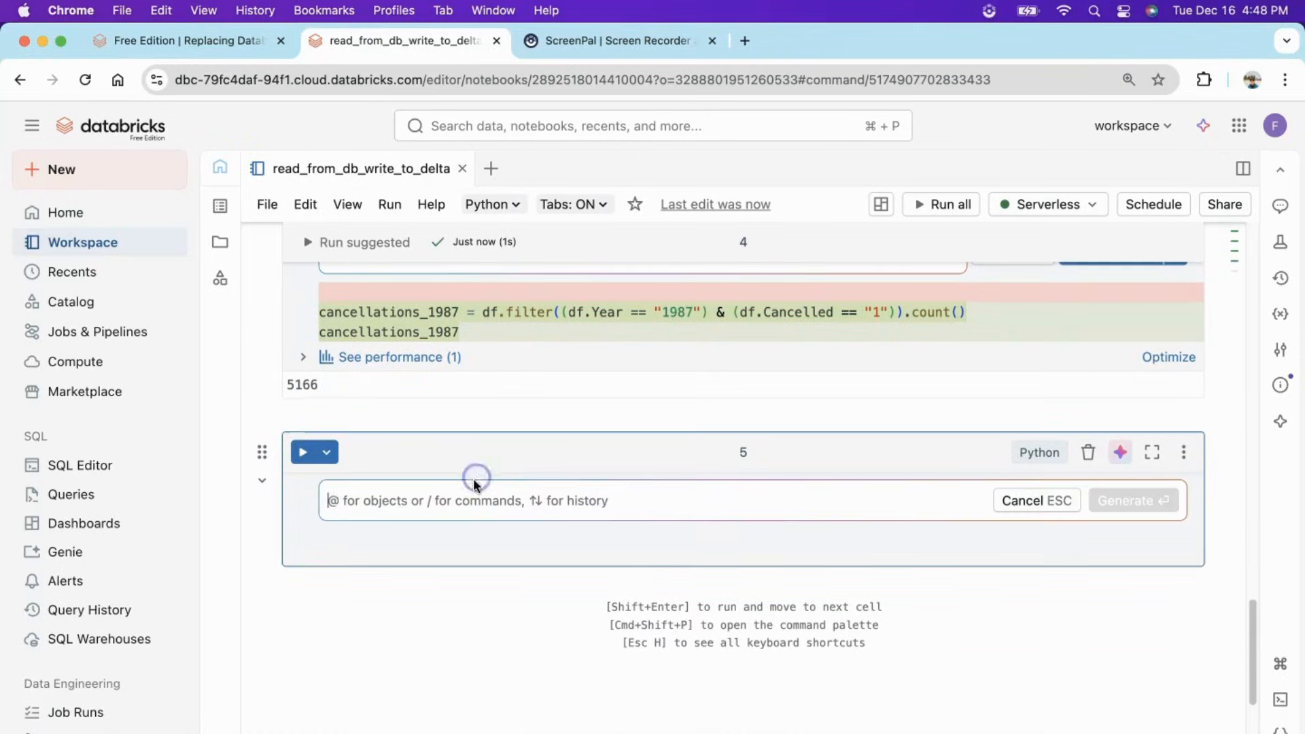
Generate and run code creating a separate dataframe of cancelled flights in 1987.
{"action": "type", "text": "Create"}
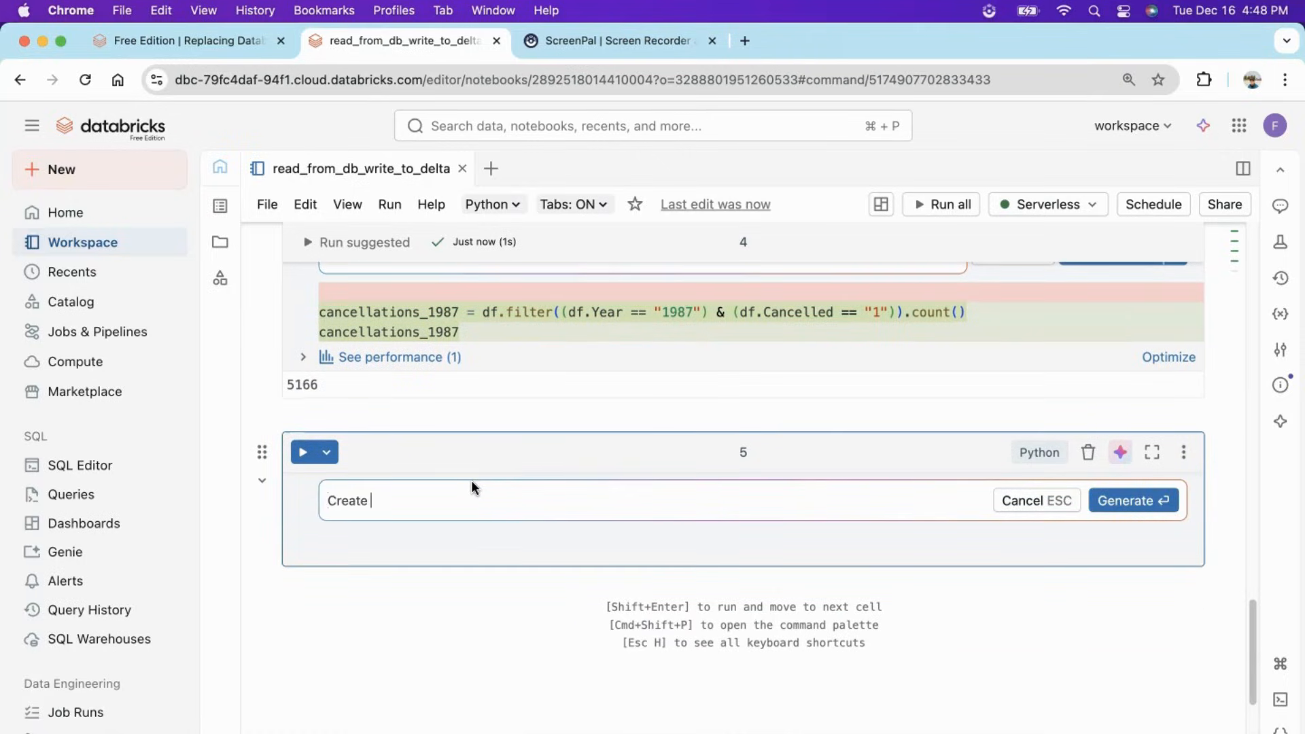
{"action": "type", "text": "a separate datafrme f"}
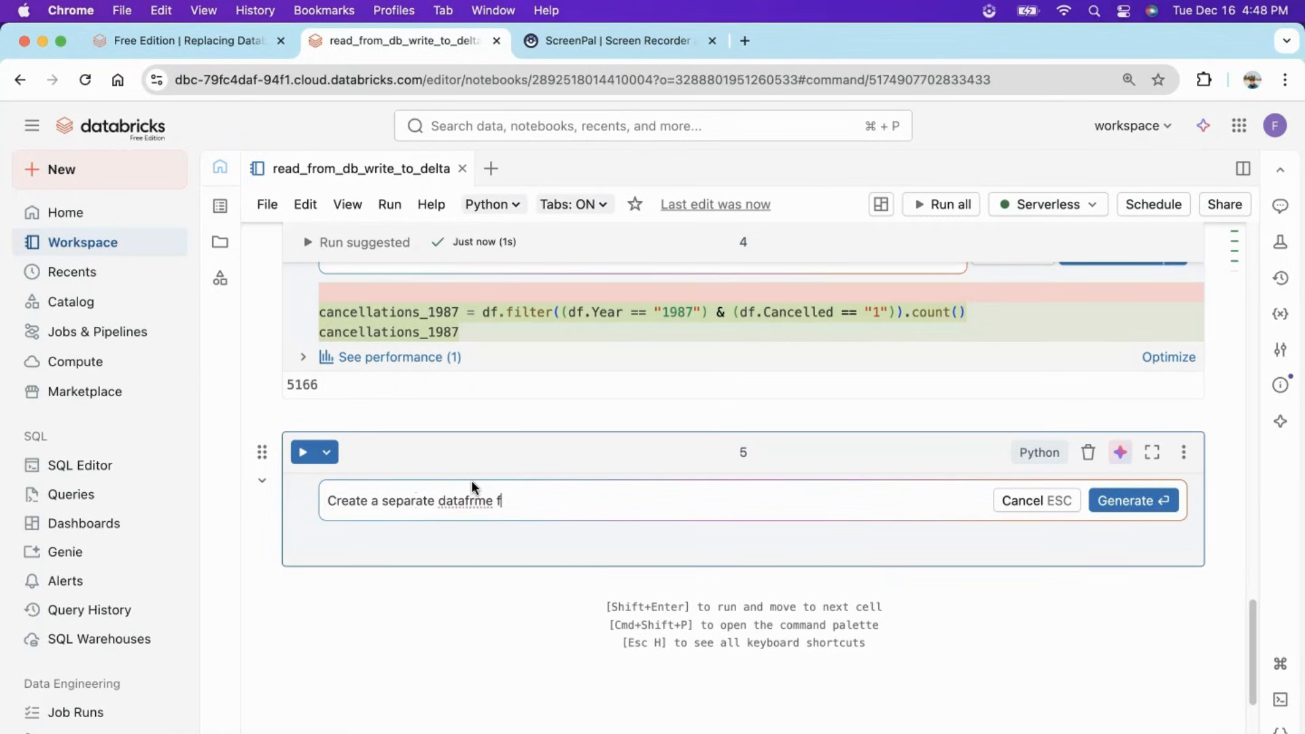
{"action": "key", "text": "Backspace"}
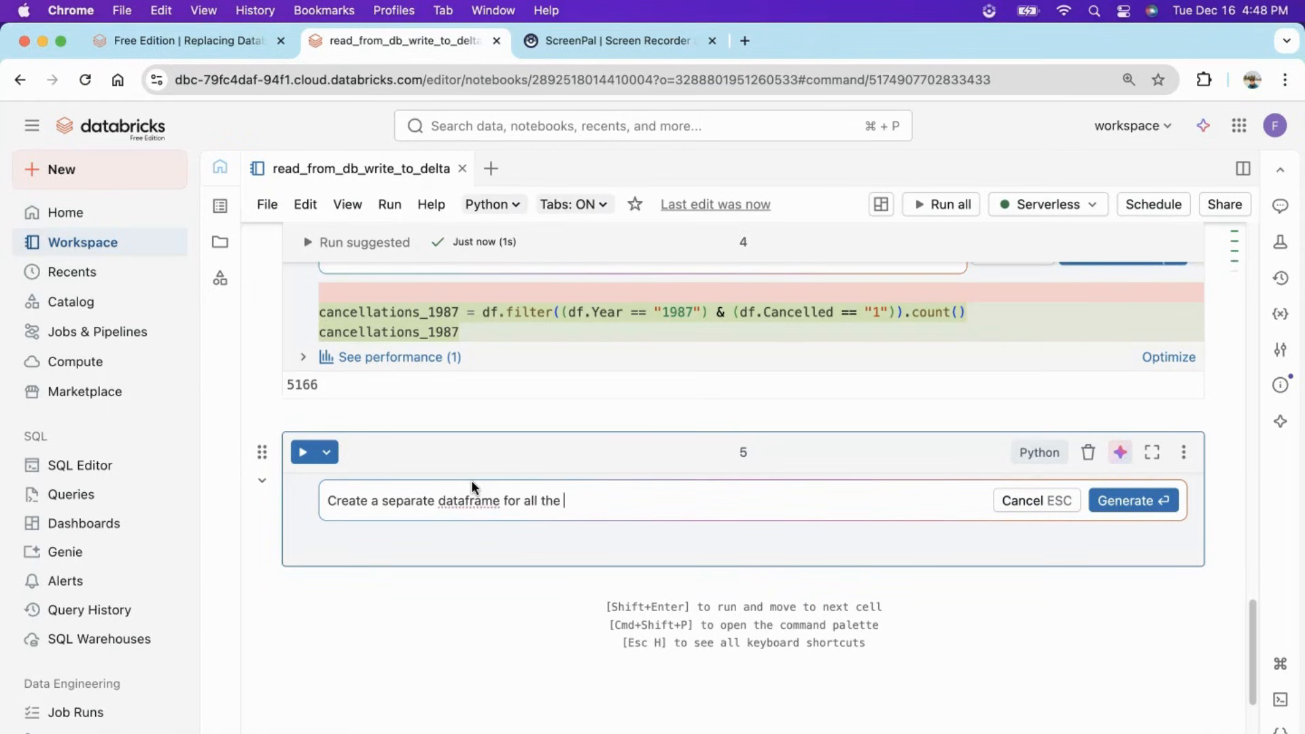
{"action": "type", "text": "cancelled f"}
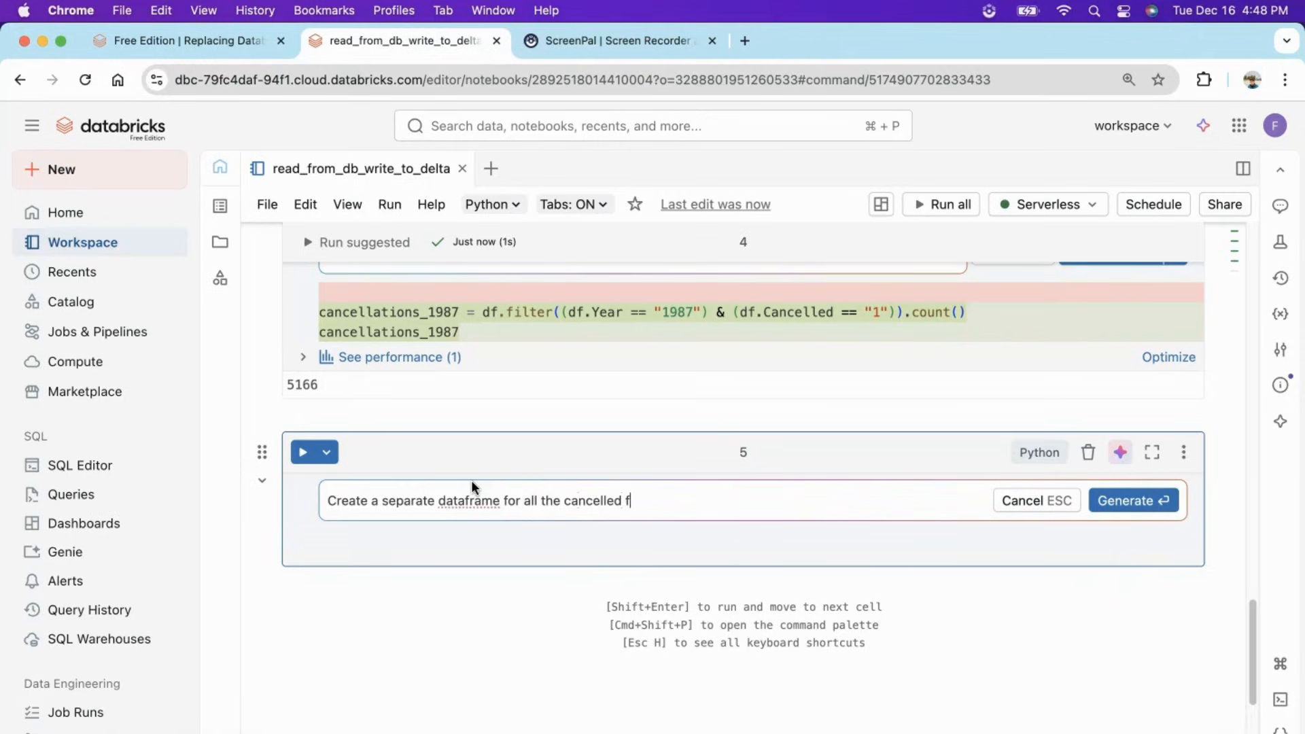
{"action": "type", "text": "lights in"}
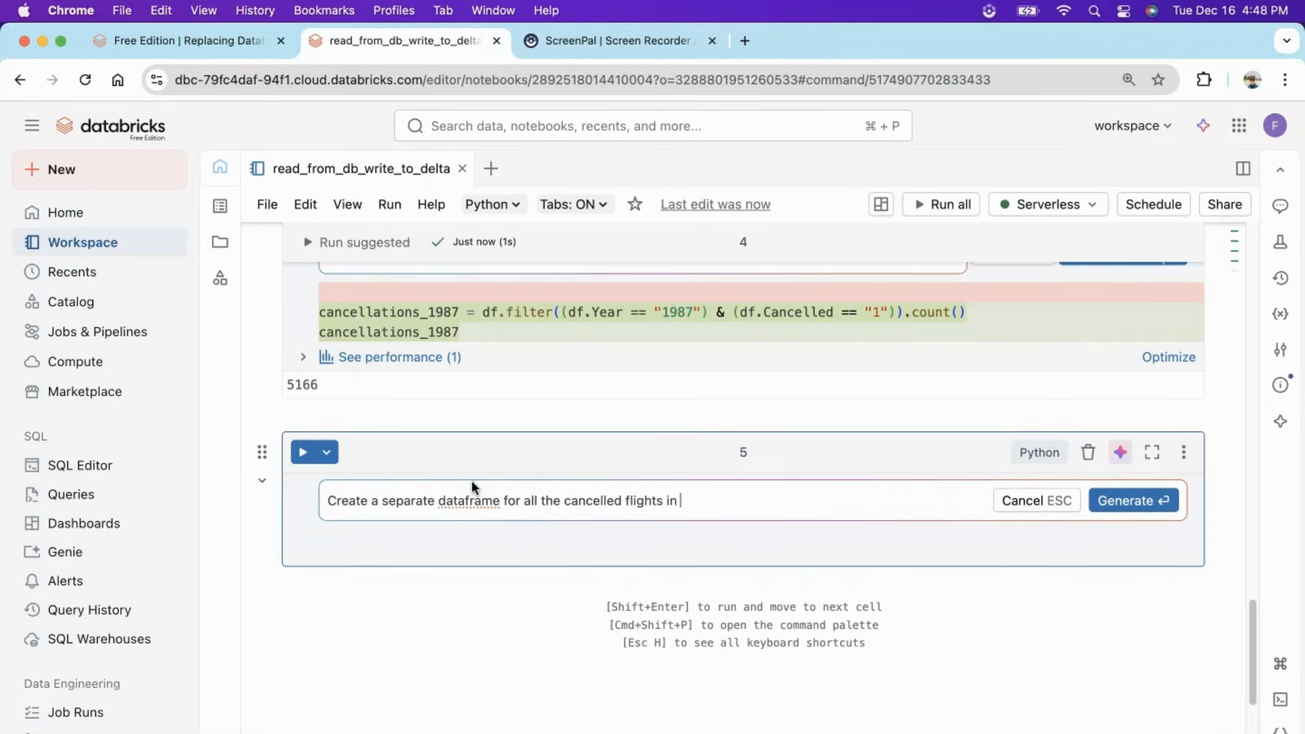
{"action": "type", "text": "1987"}
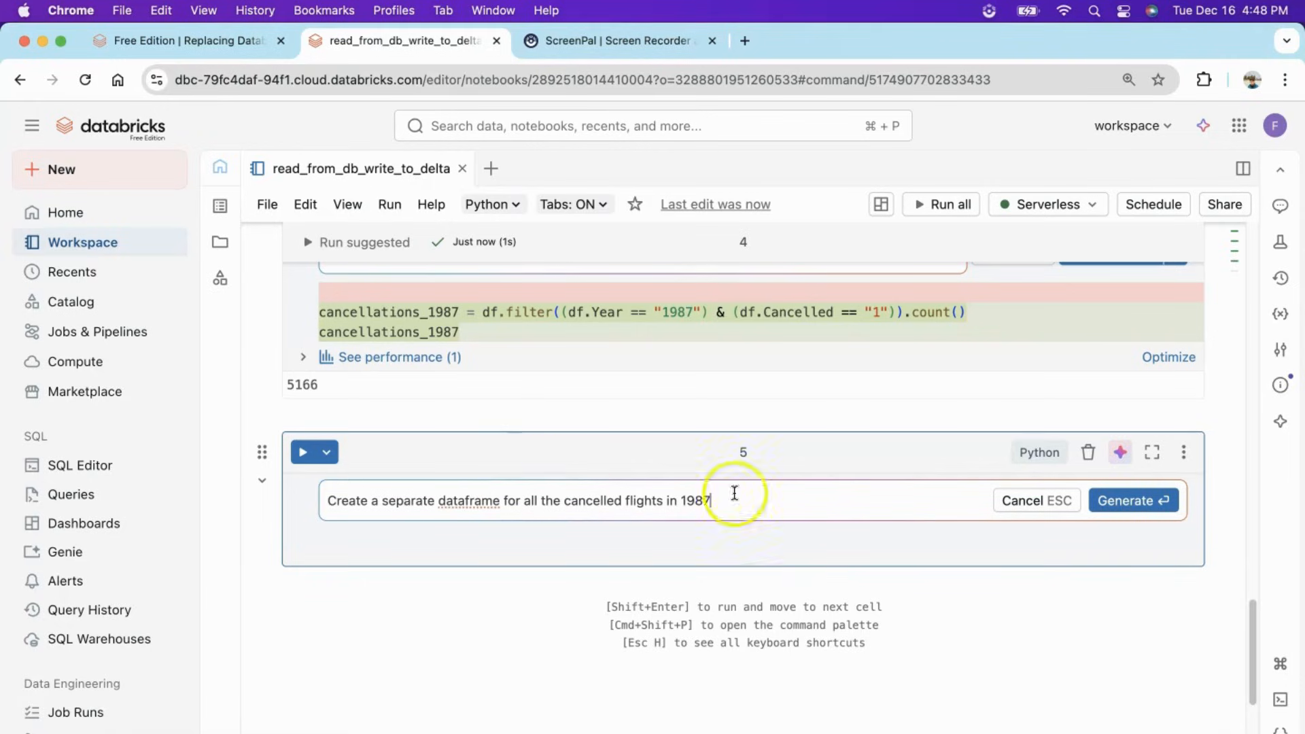
{"action": "left_click", "coordinate": [1133, 500]}
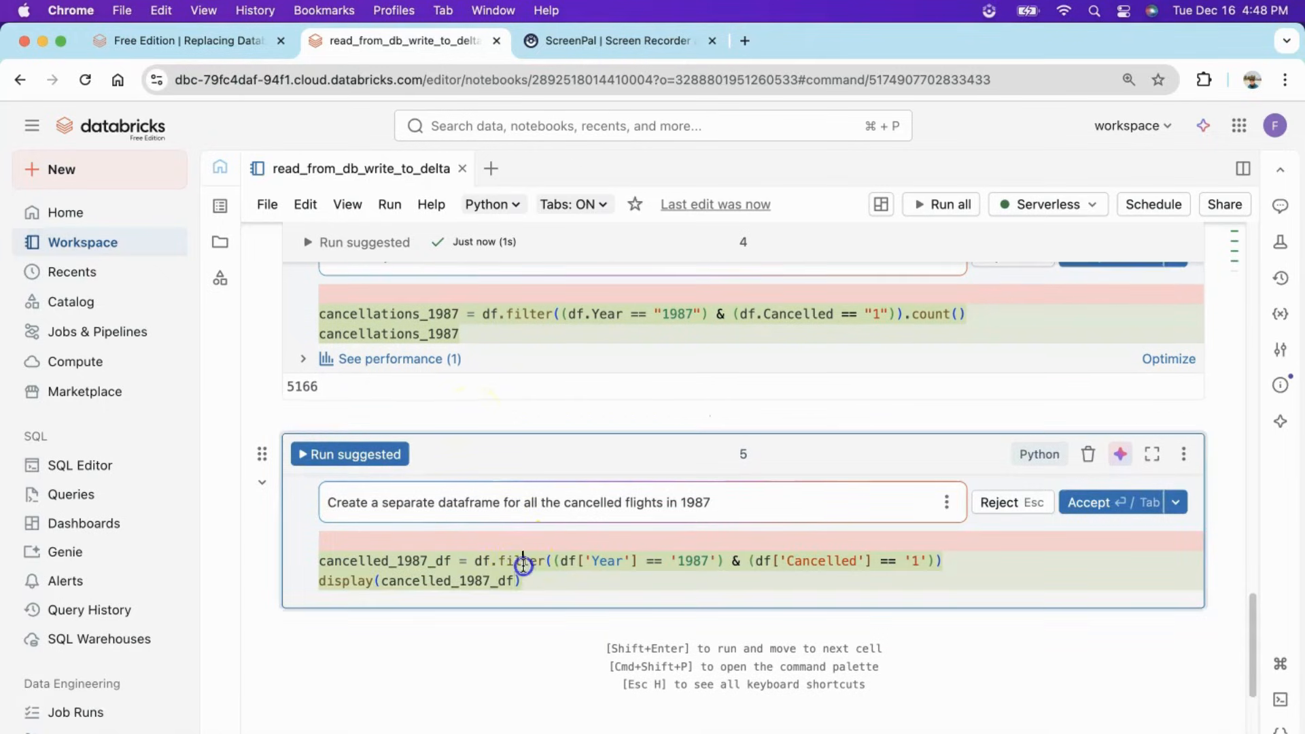
{"action": "left_click", "coordinate": [350, 454]}
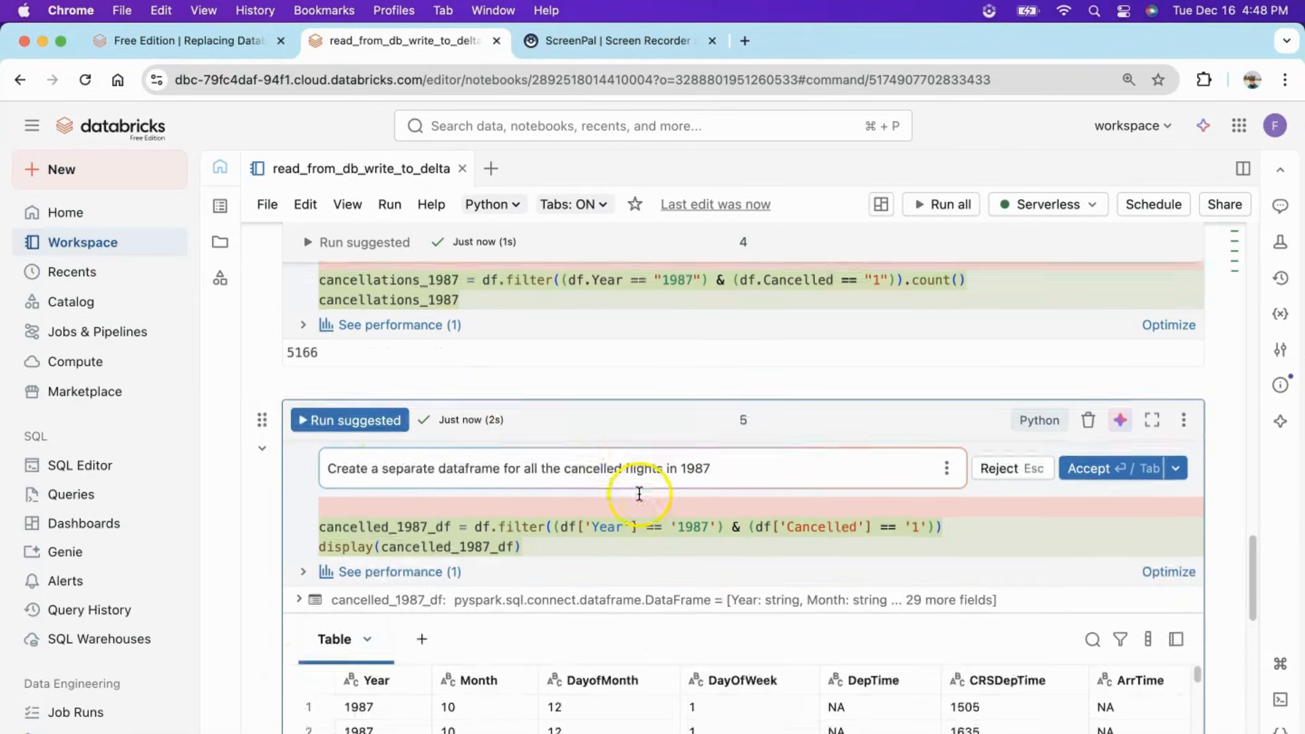
{"action": "scroll", "scroll_direction": "down", "scroll_amount": 3}
{"action": "type", "text": "Store this new dataframe in a delta table"}
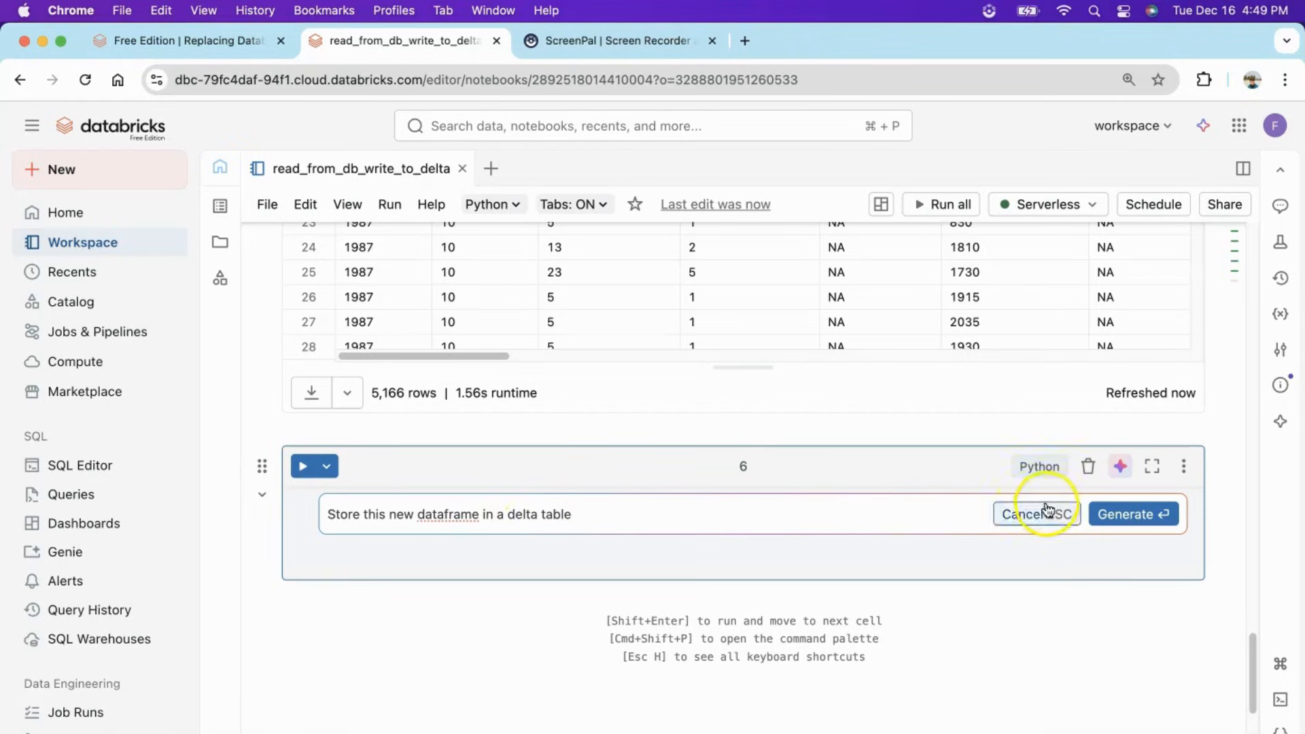
Generate and run code saving the dataframe as the airlines_delta Delta table.
{"action": "left_click", "coordinate": [1133, 514]}
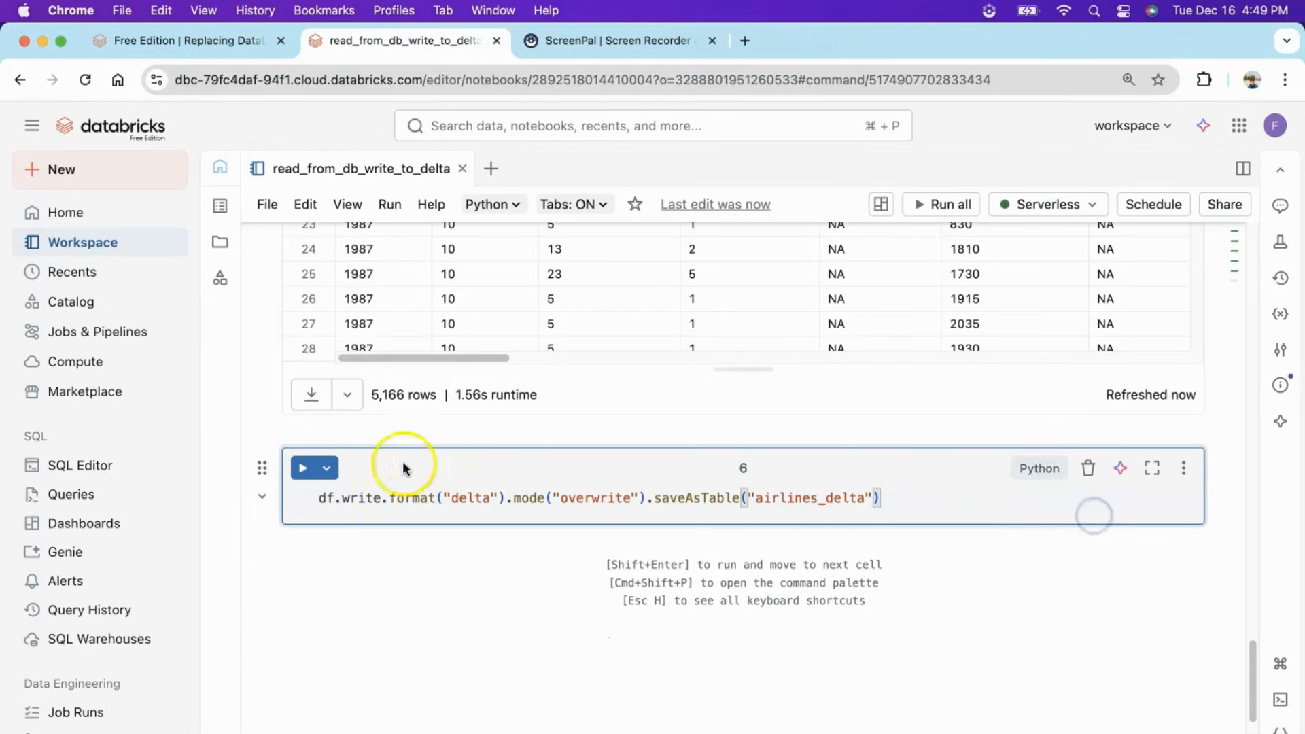
{"action": "left_click", "coordinate": [302, 468]}
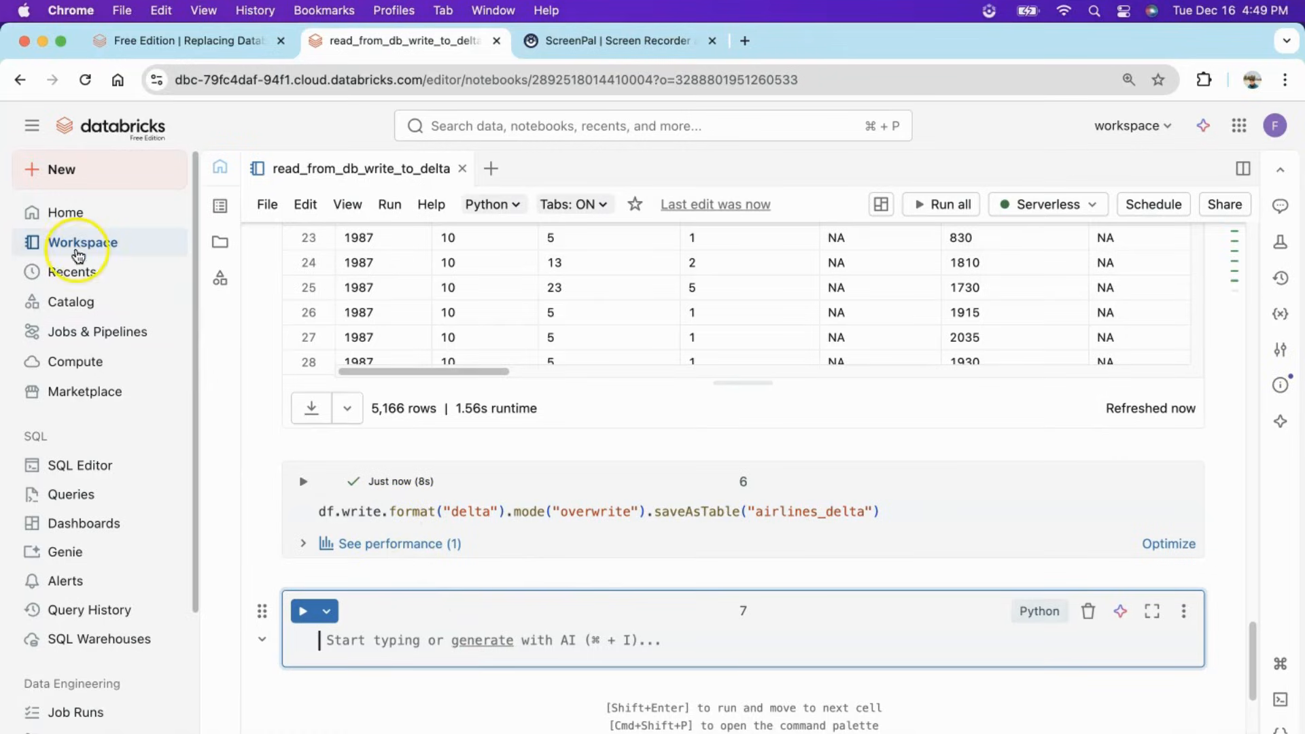
Browse Catalog > workspace > default > Tables to airlines_delta and view its Sample Data.
{"action": "left_click", "coordinate": [70, 302]}
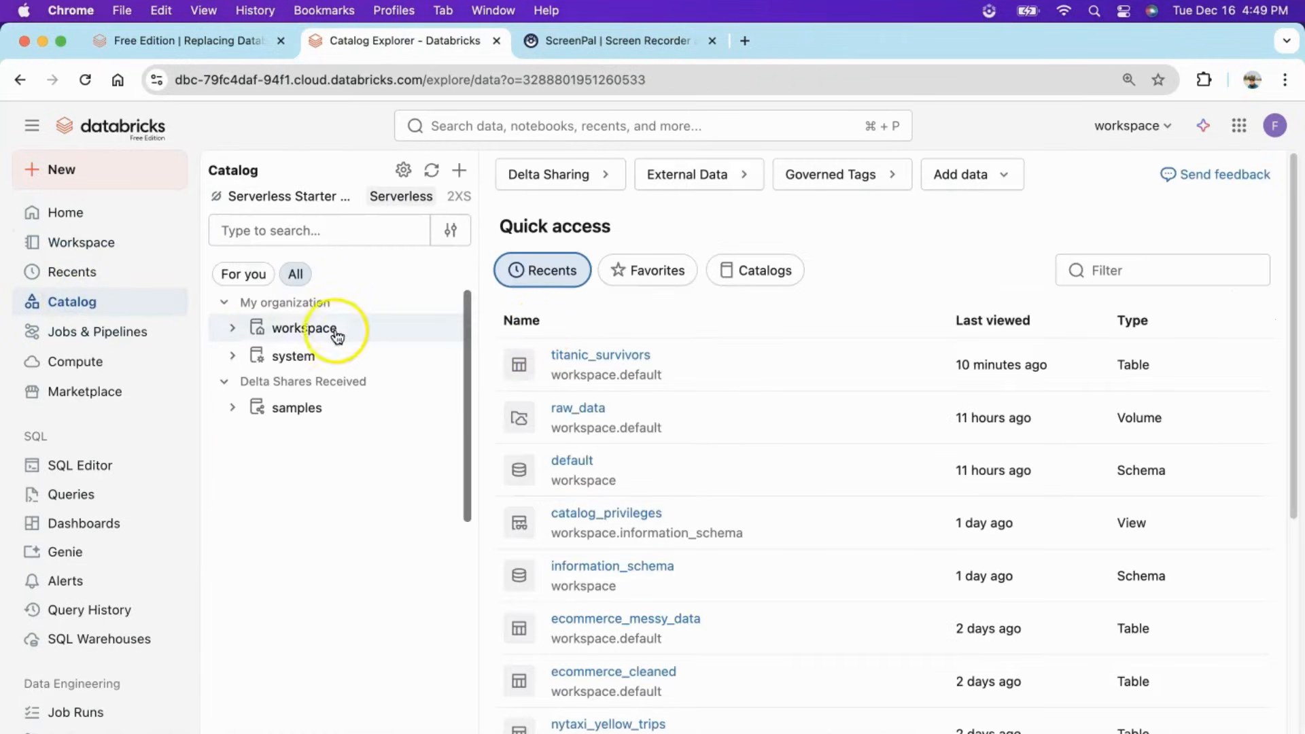
{"action": "left_click", "coordinate": [233, 327]}
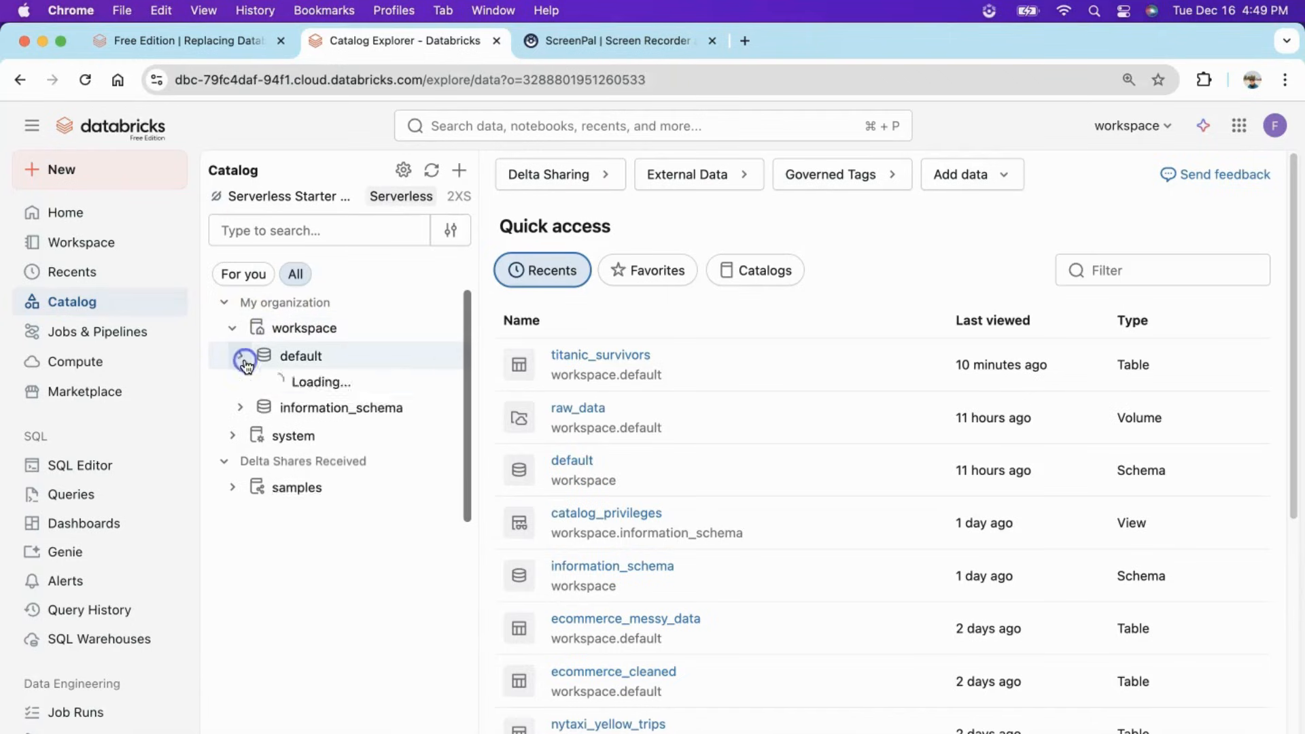
{"action": "left_click", "coordinate": [245, 355]}
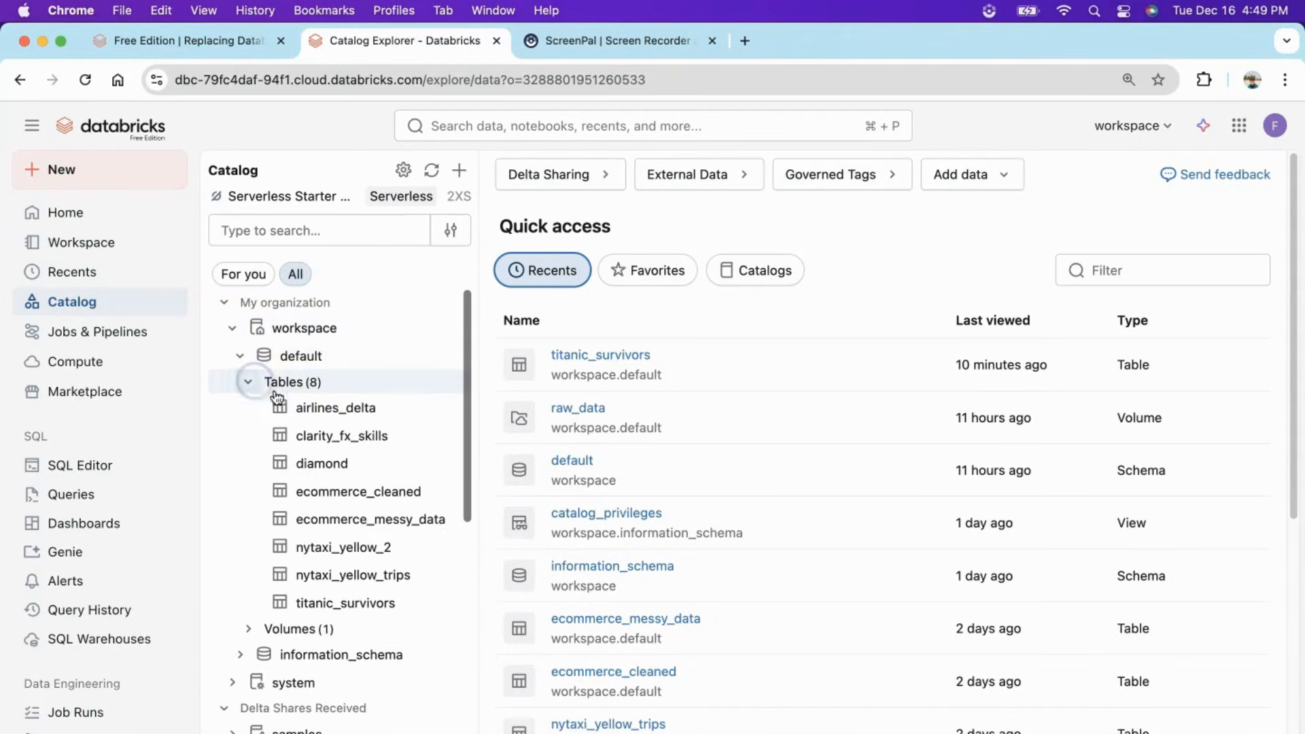
{"action": "left_click", "coordinate": [336, 408]}
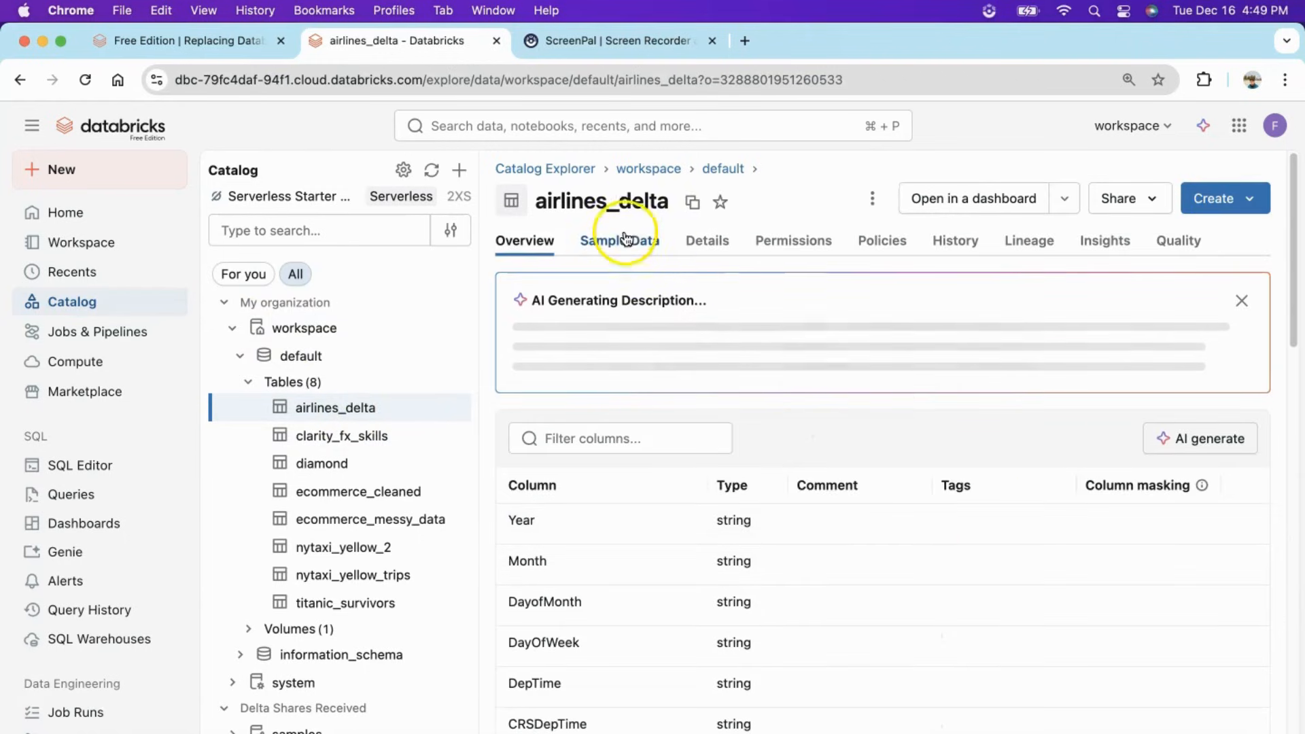
{"action": "left_click", "coordinate": [620, 241]}
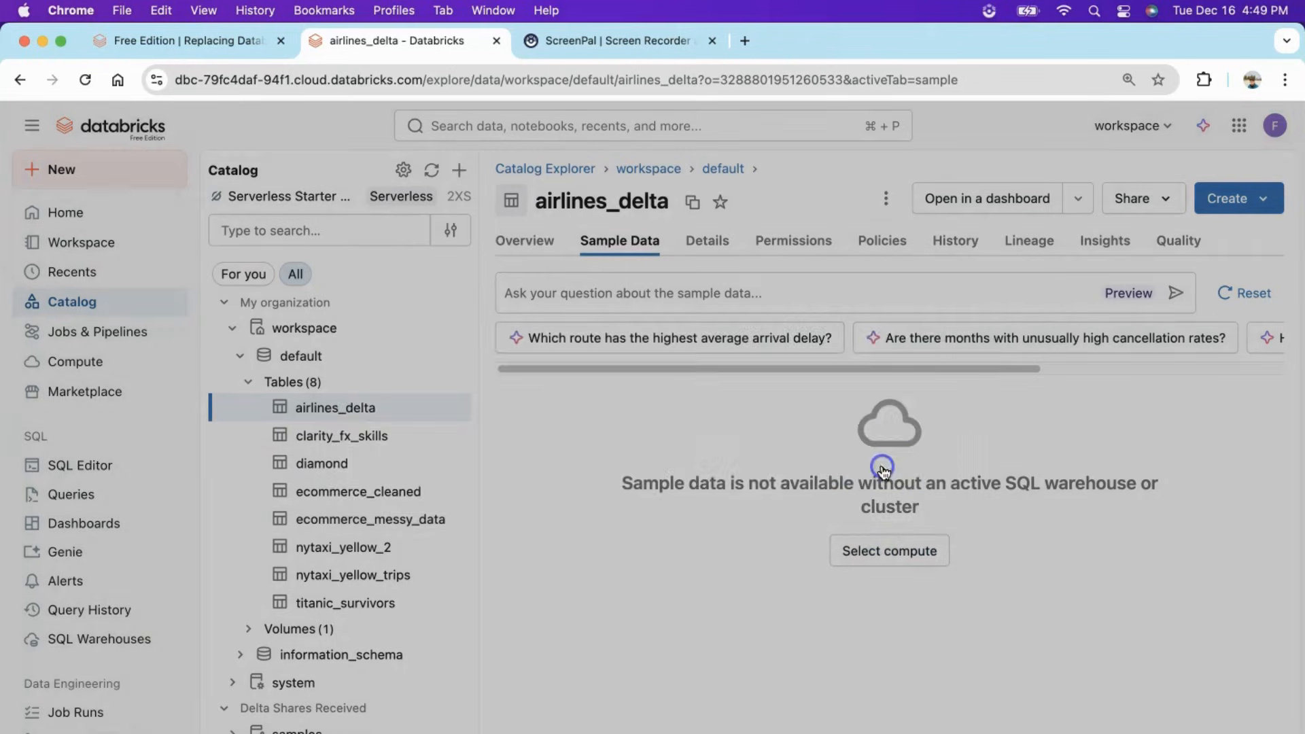
{"action": "left_click", "coordinate": [888, 551]}
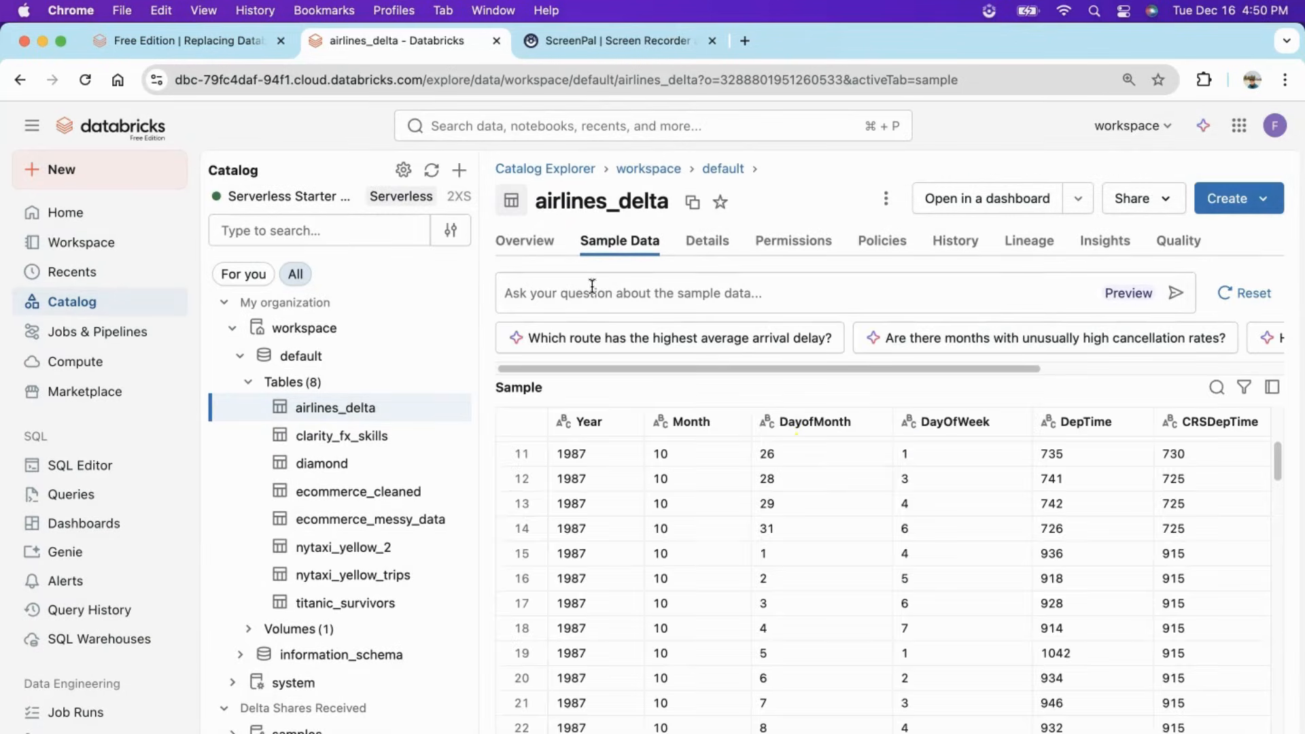
Ask the table assistant 'which month had maximum cancellation in 1987' and submit it.
{"action": "type", "text": "which month"}
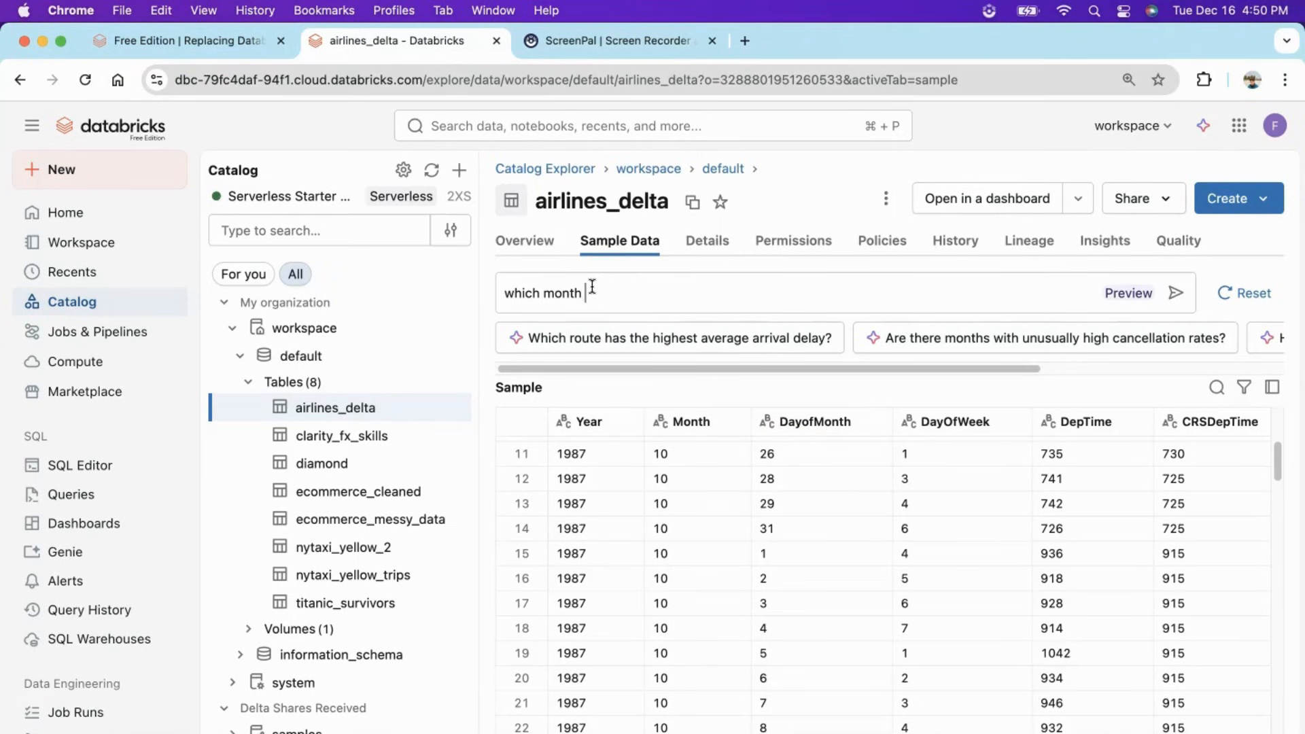
{"action": "type", "text": "had maximum"}
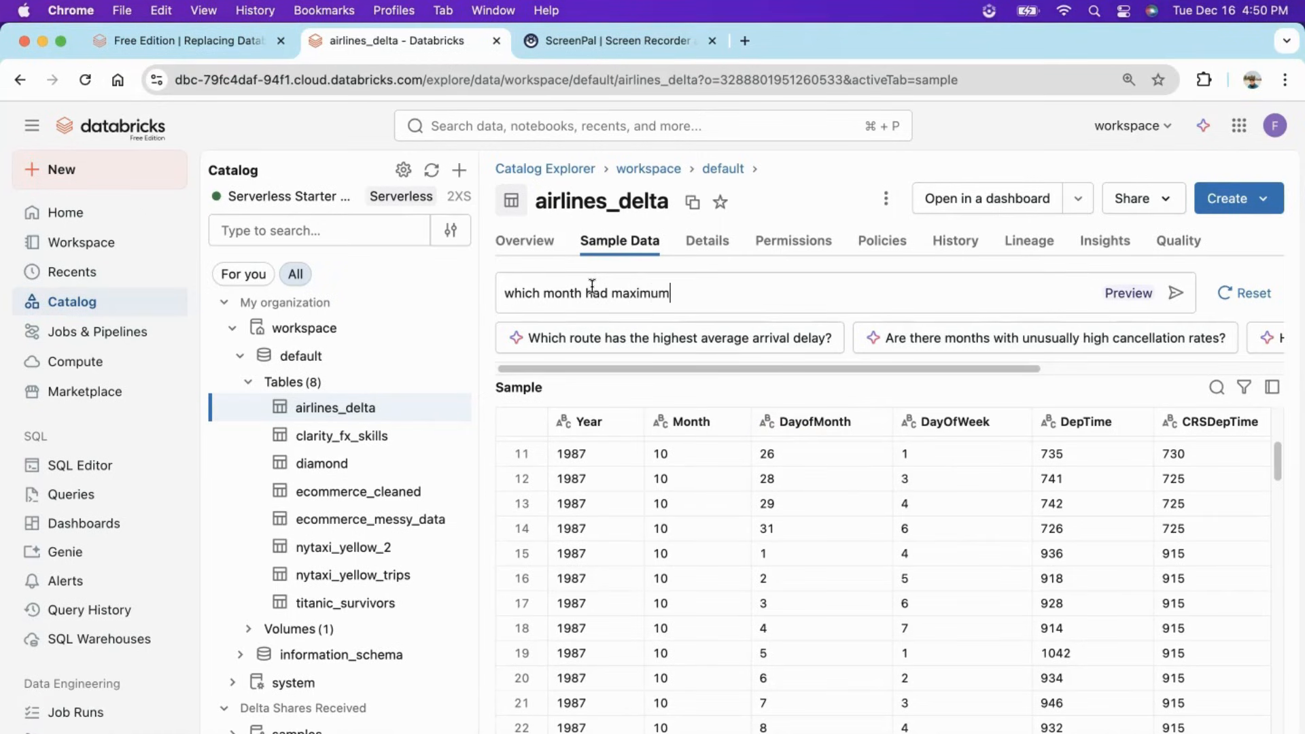
{"action": "type", "text": "cancellation"}
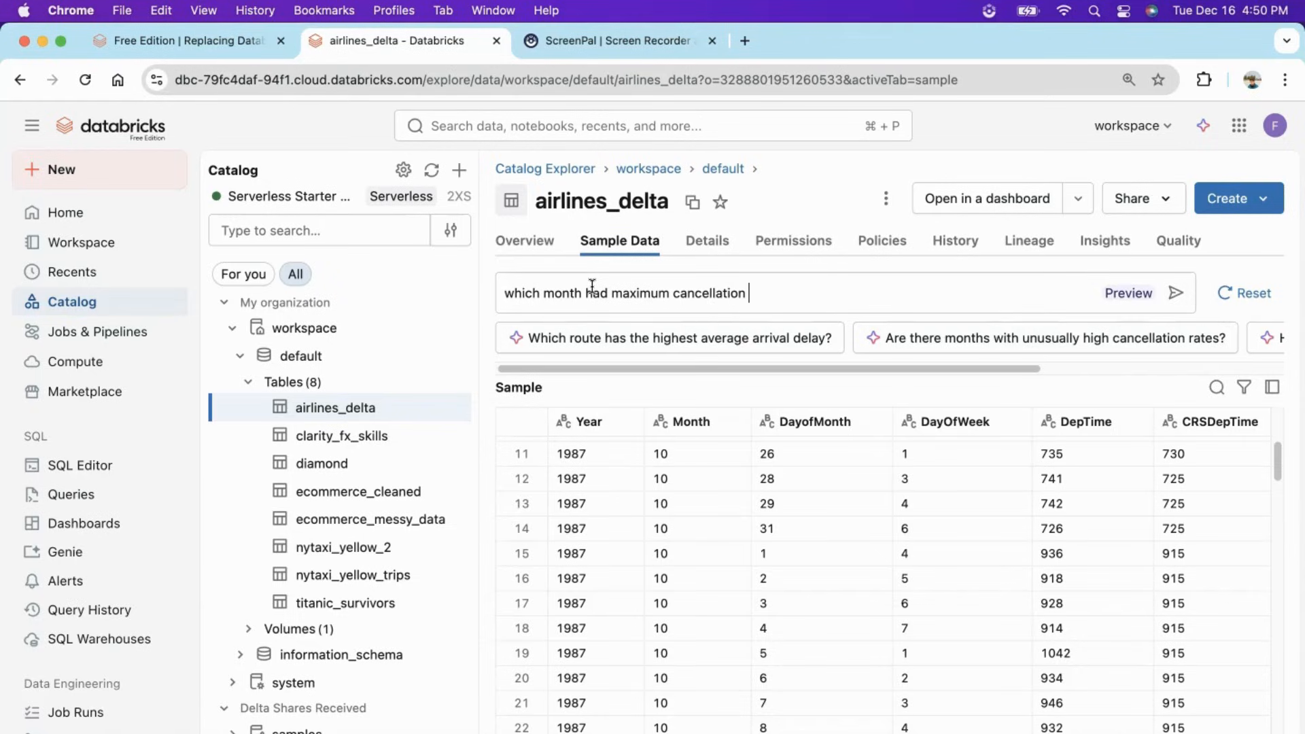
{"action": "type", "text": "in"}
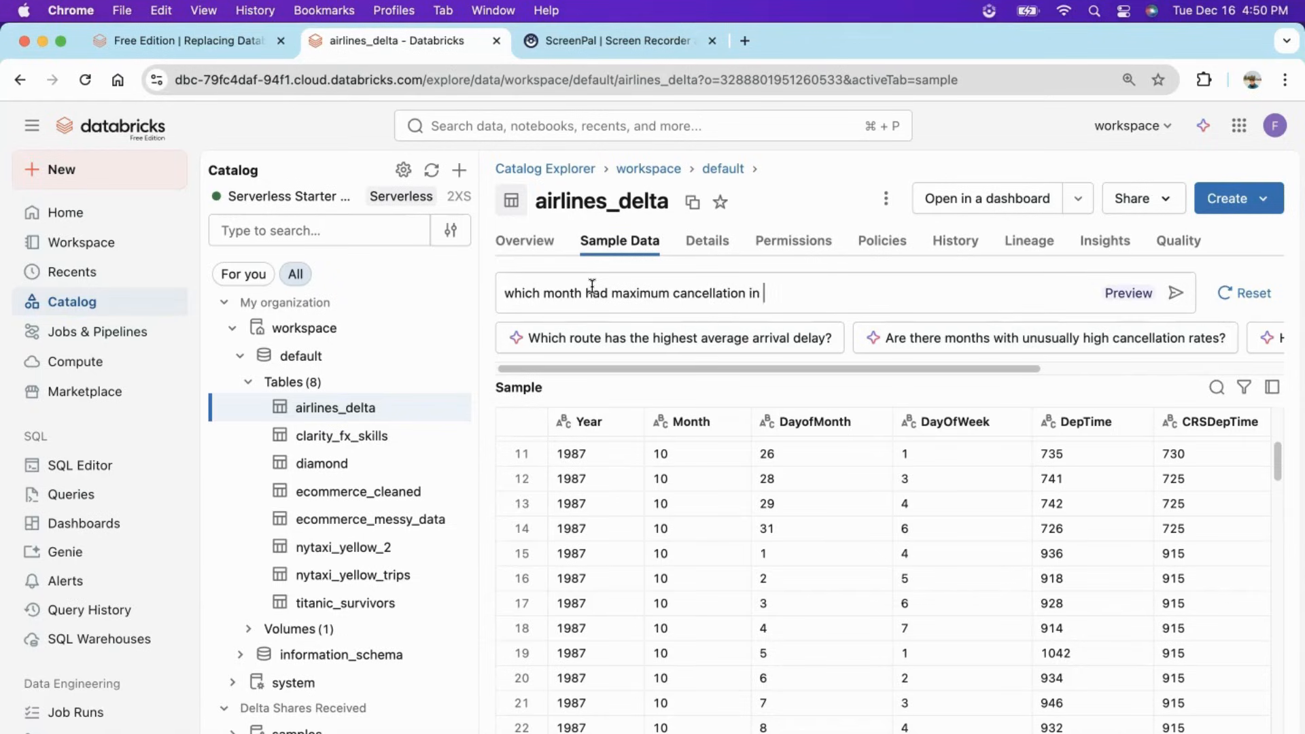
{"action": "type", "text": "1987"}
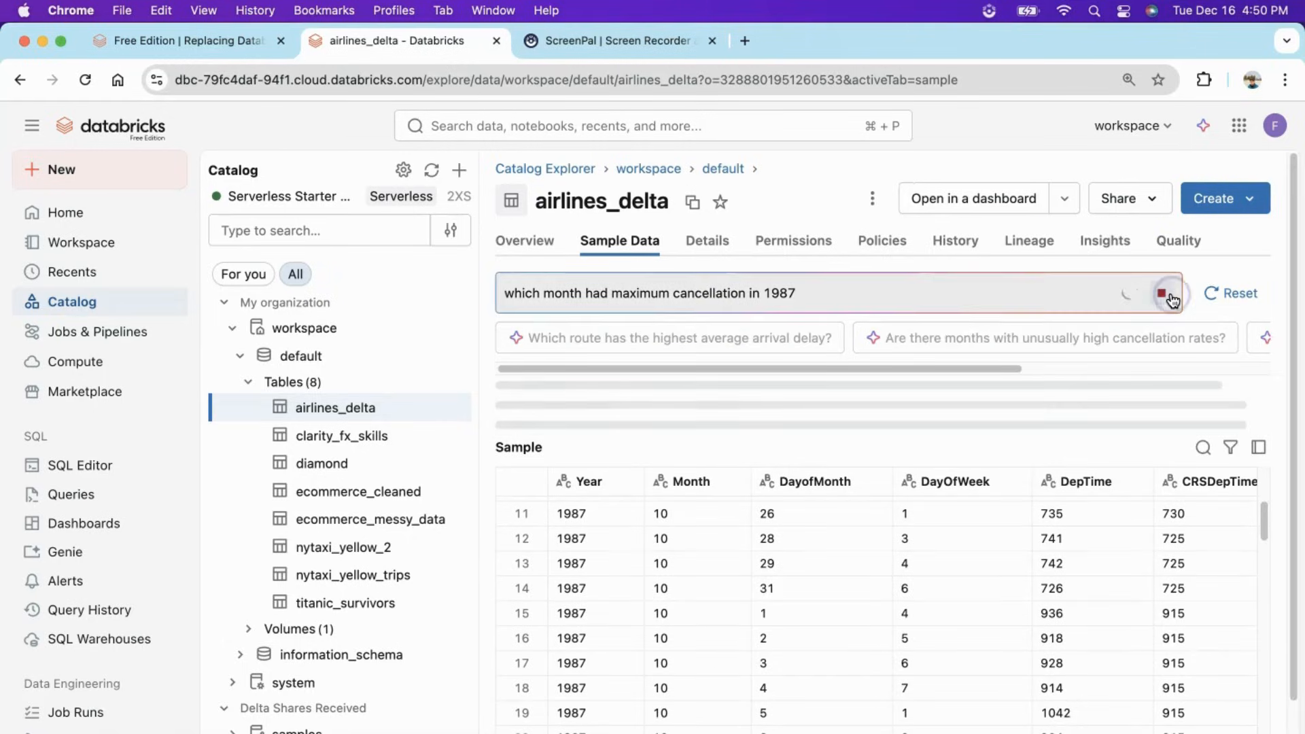
{"action": "left_click", "coordinate": [1166, 293]}
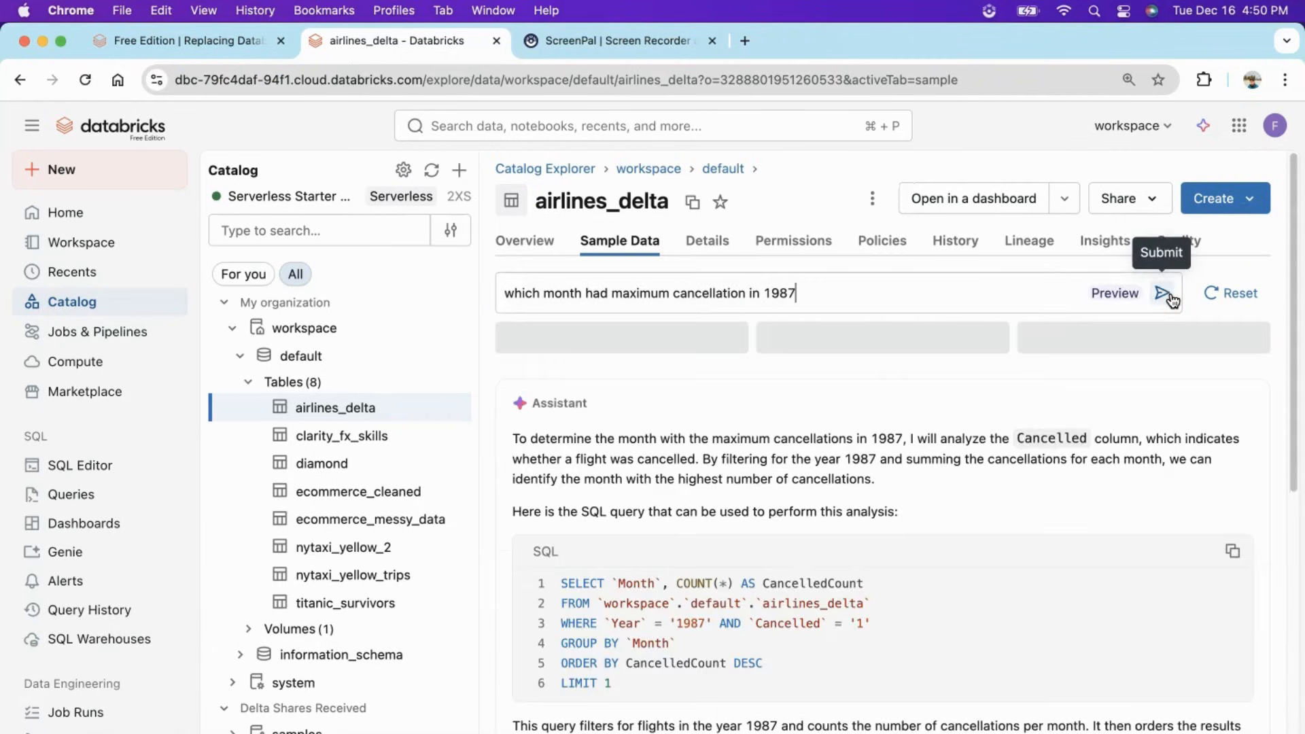
{"action": "left_click", "coordinate": [1169, 293]}
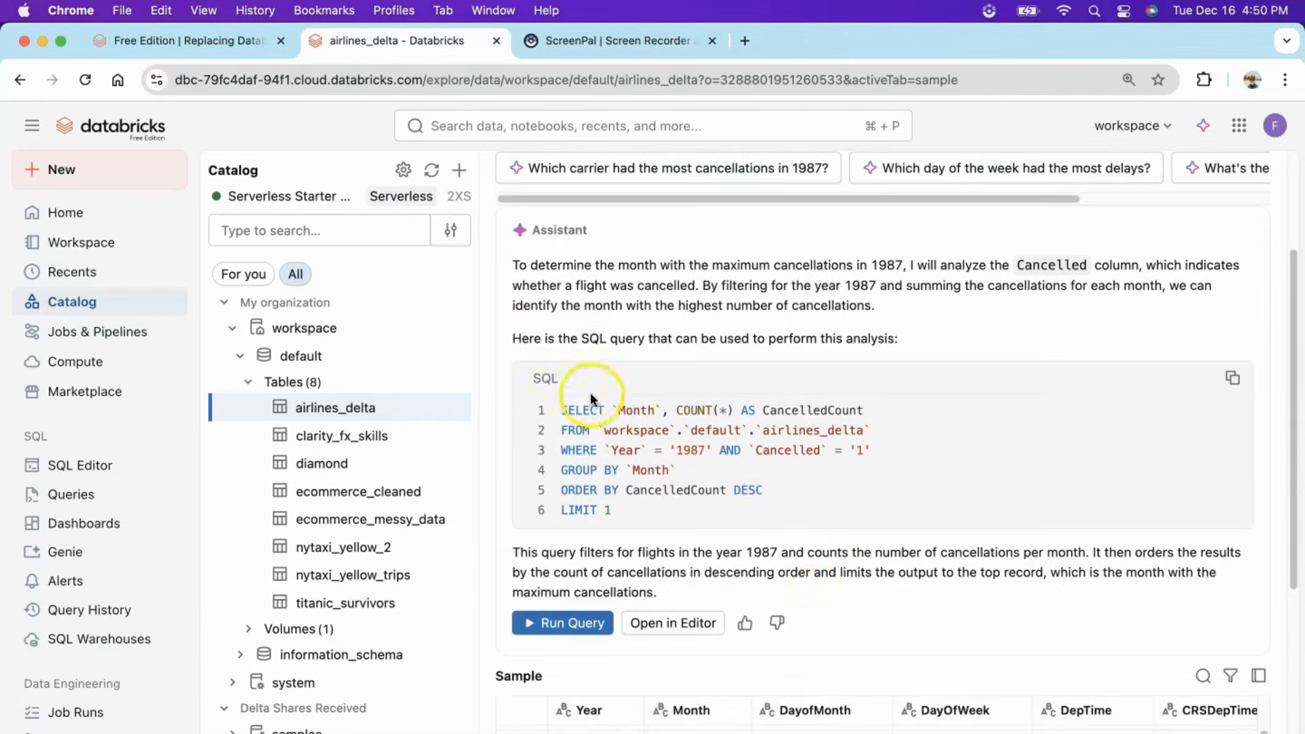
Run the assistant's proposed SQL query and view its result.
{"action": "left_click", "coordinate": [561, 623]}
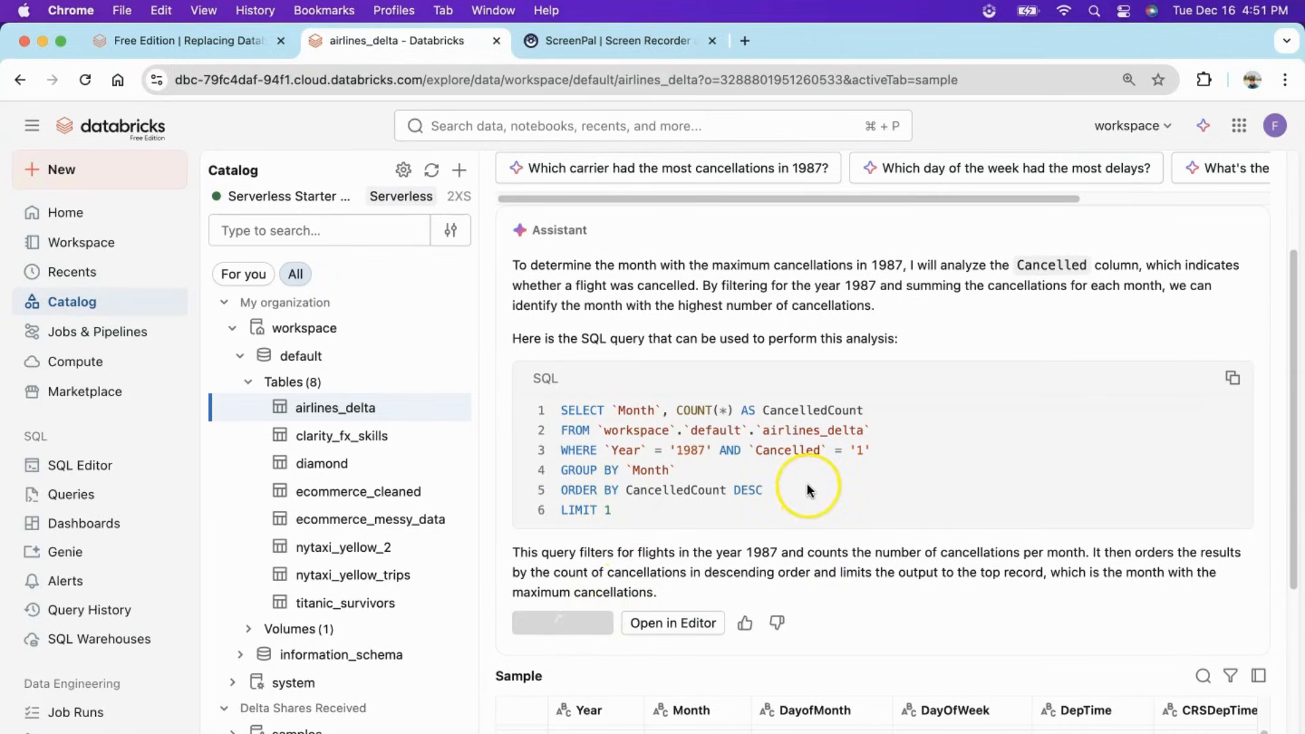
{"action": "left_click", "coordinate": [561, 623]}
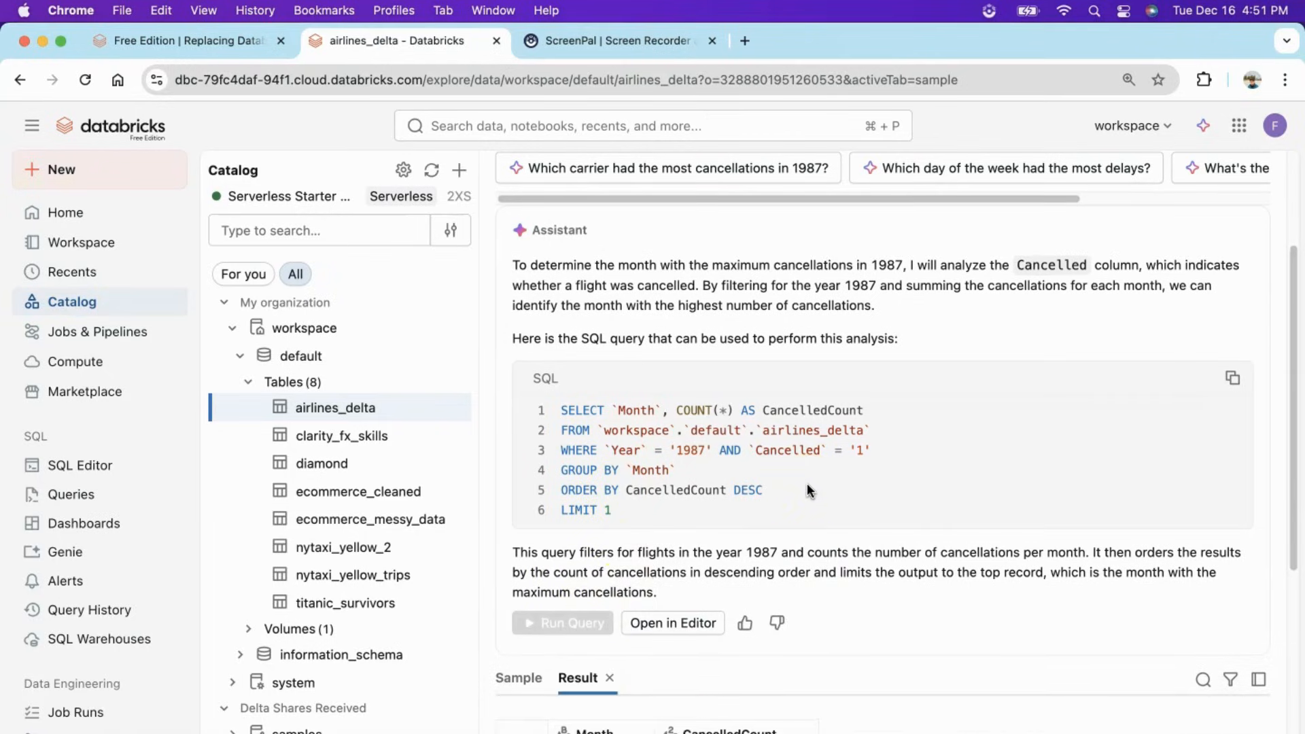
{"action": "scroll", "scroll_direction": "down", "scroll_amount": 3}
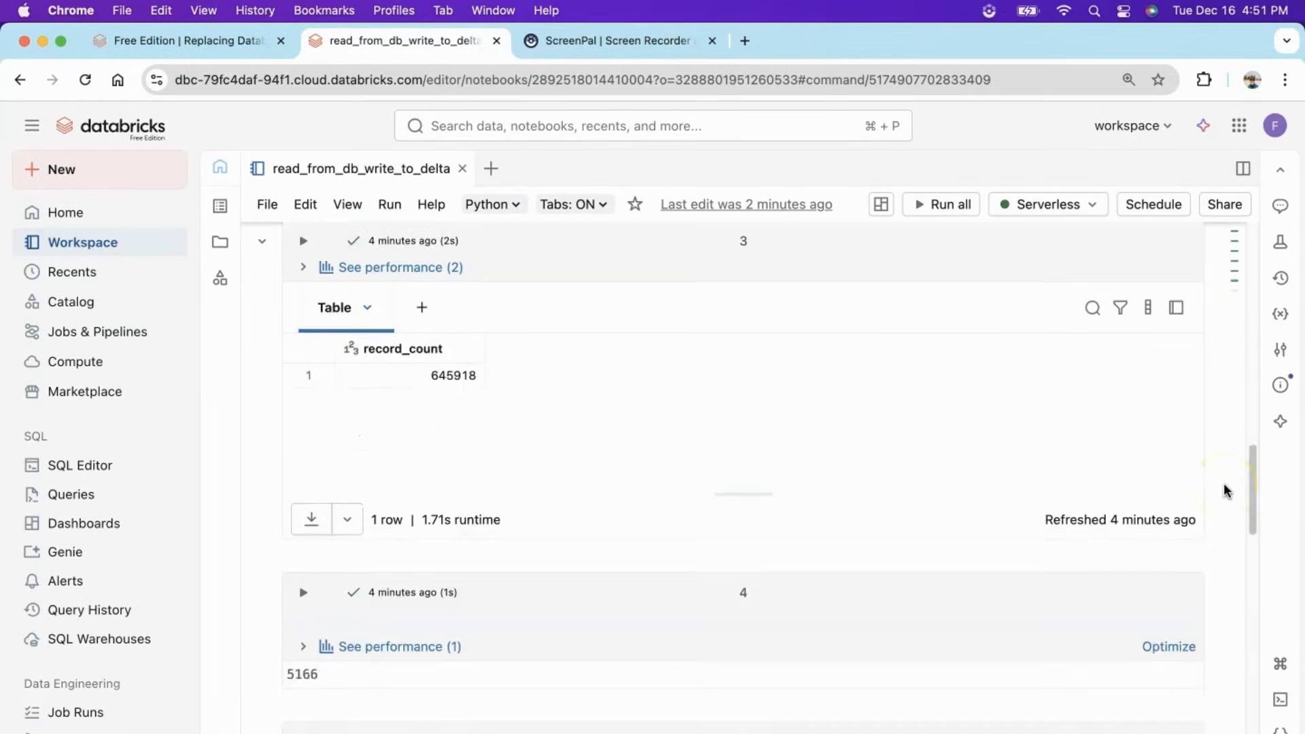
Scroll through the notebook's executed cells down to the Delta save cell.
{"action": "scroll", "scroll_direction": "down", "scroll_amount": 3}
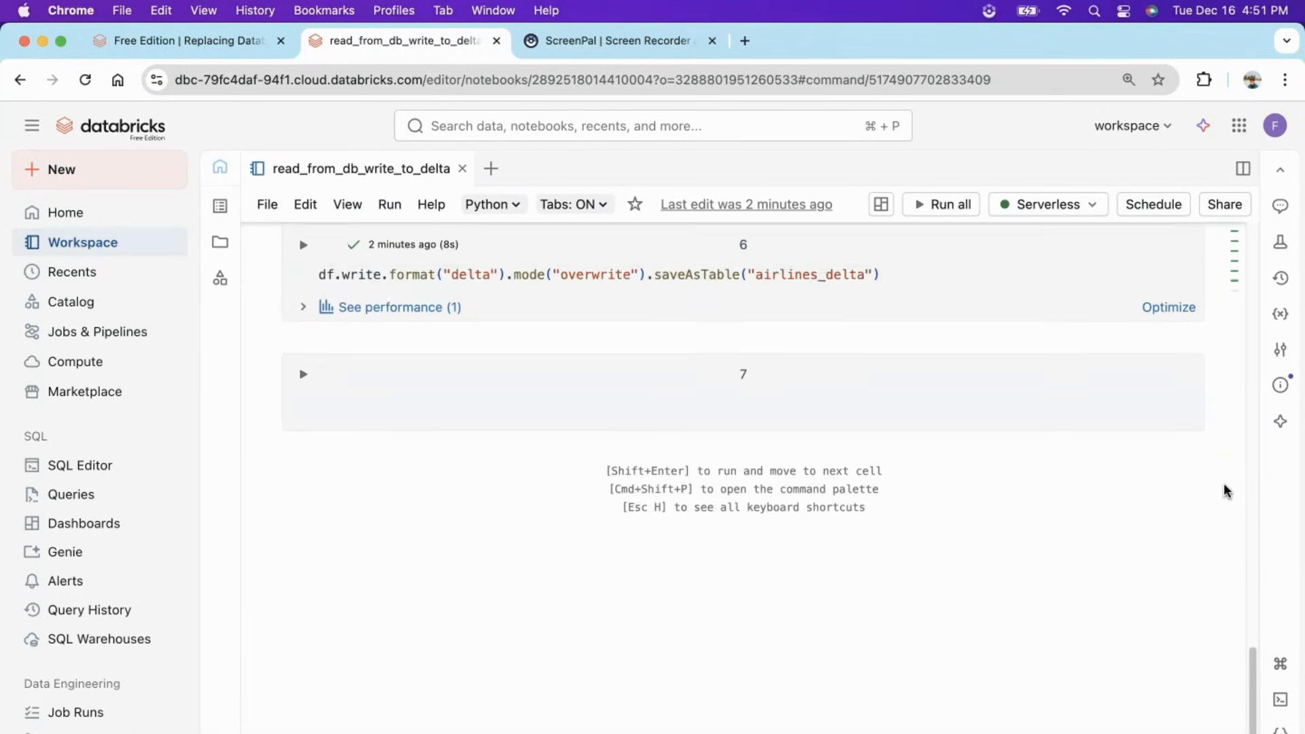